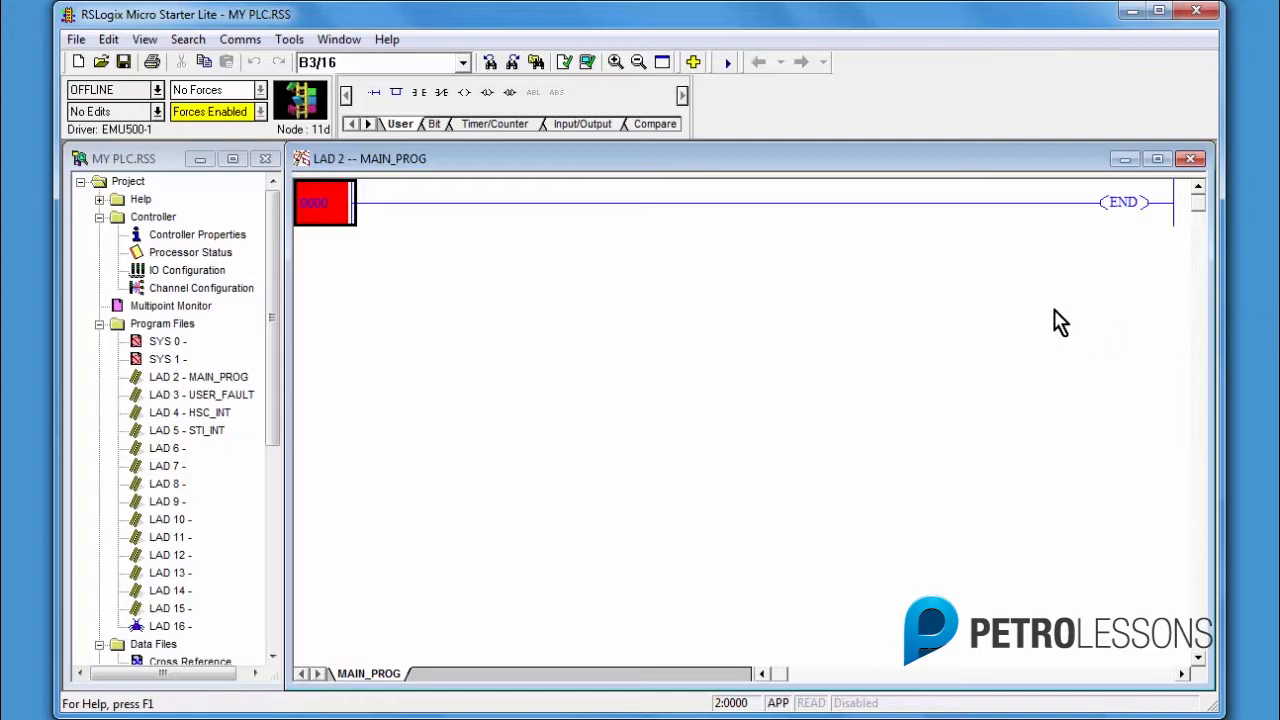
mouse_move(372, 92)
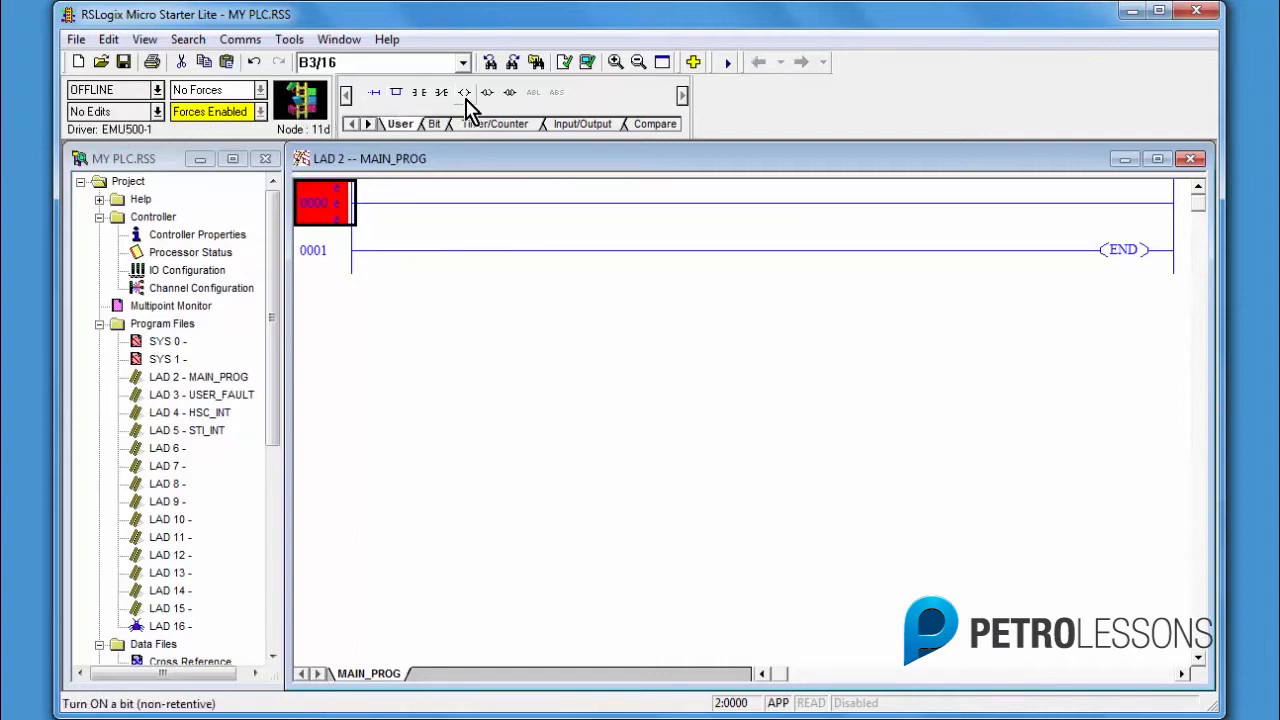
mouse_move(464, 92)
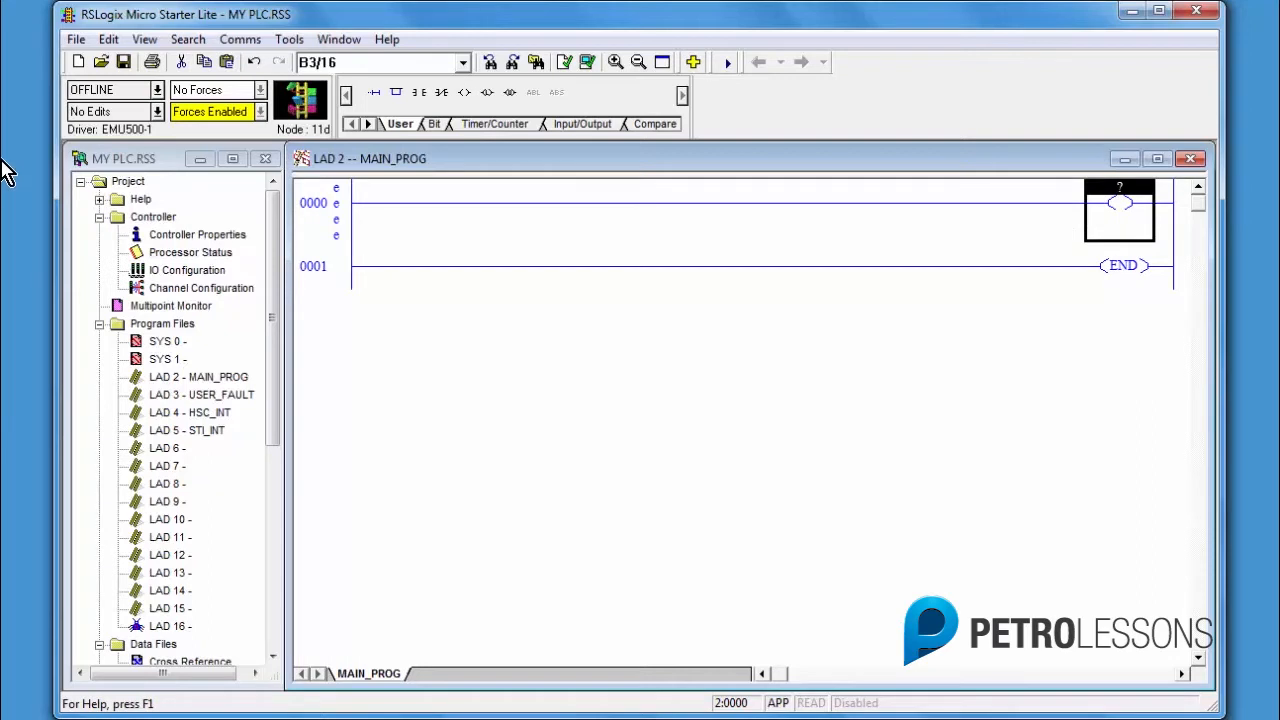
mouse_move(418, 108)
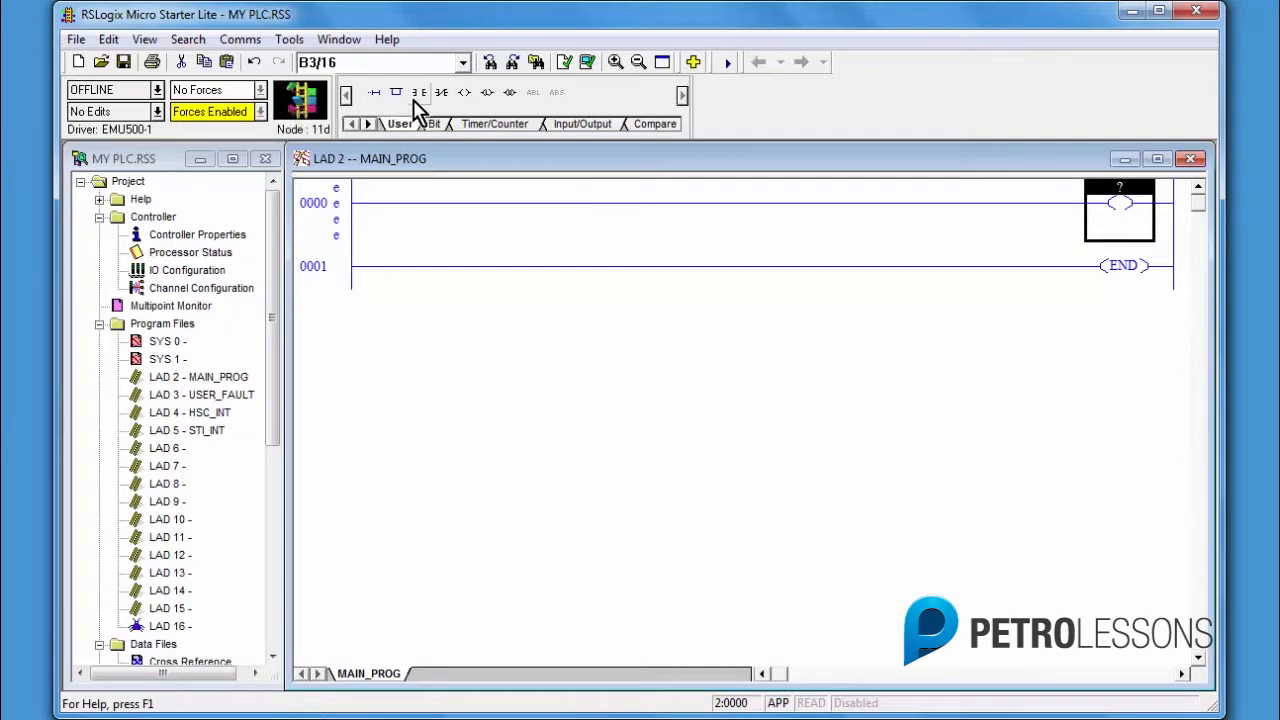
mouse_move(420, 92)
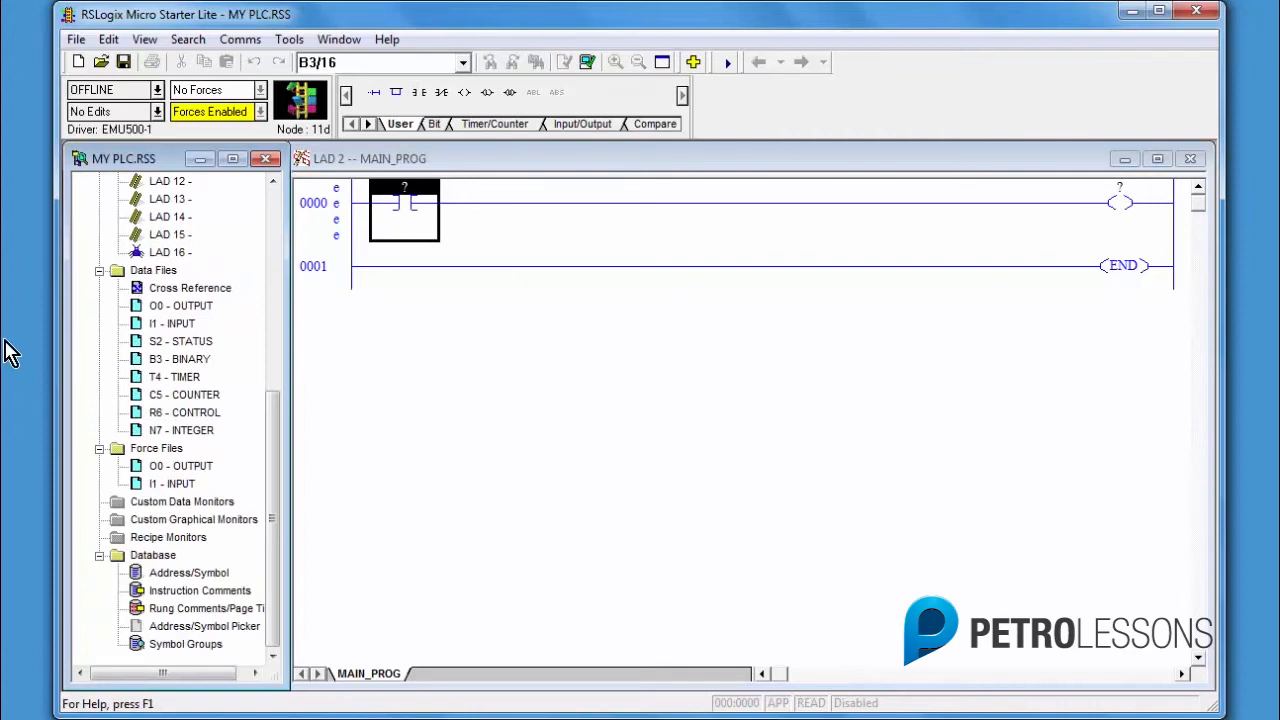
Bring up the O0 OUTPUT data file (O:0.0 all zero) and move its window aside from the rungs
left_click(180, 304)
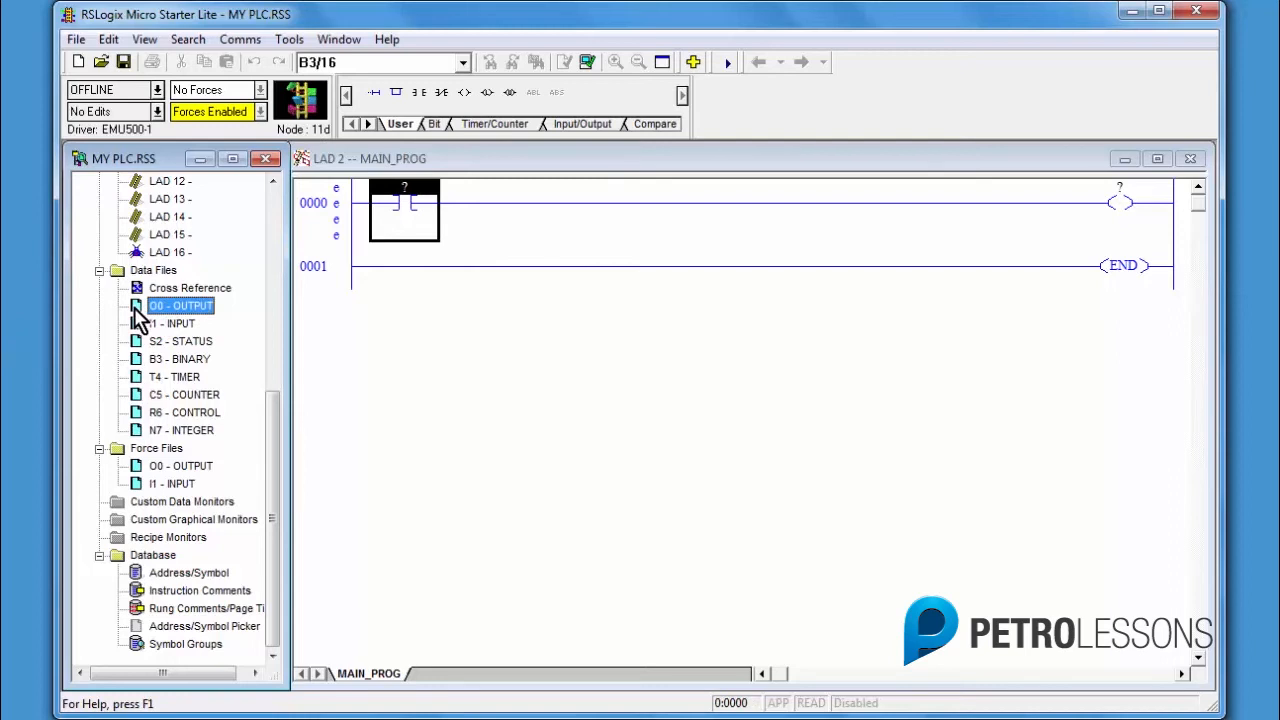
double_click(180, 304)
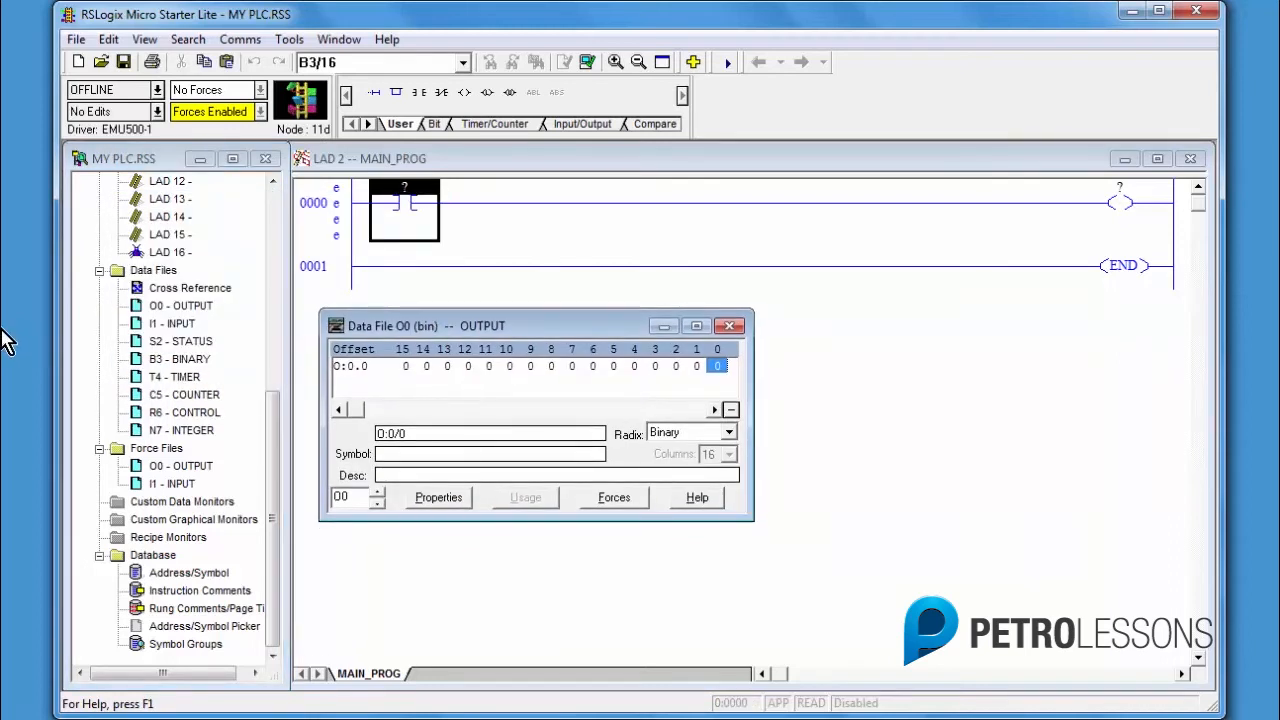
mouse_move(316, 364)
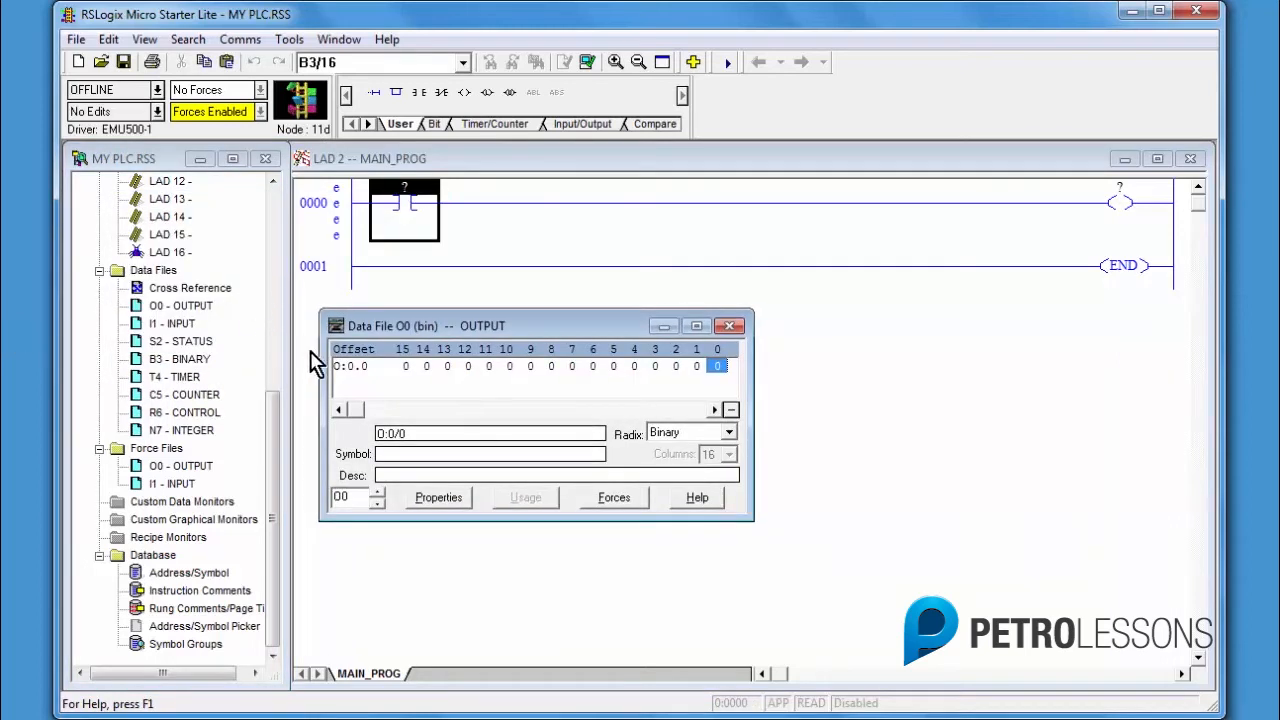
left_click(336, 324)
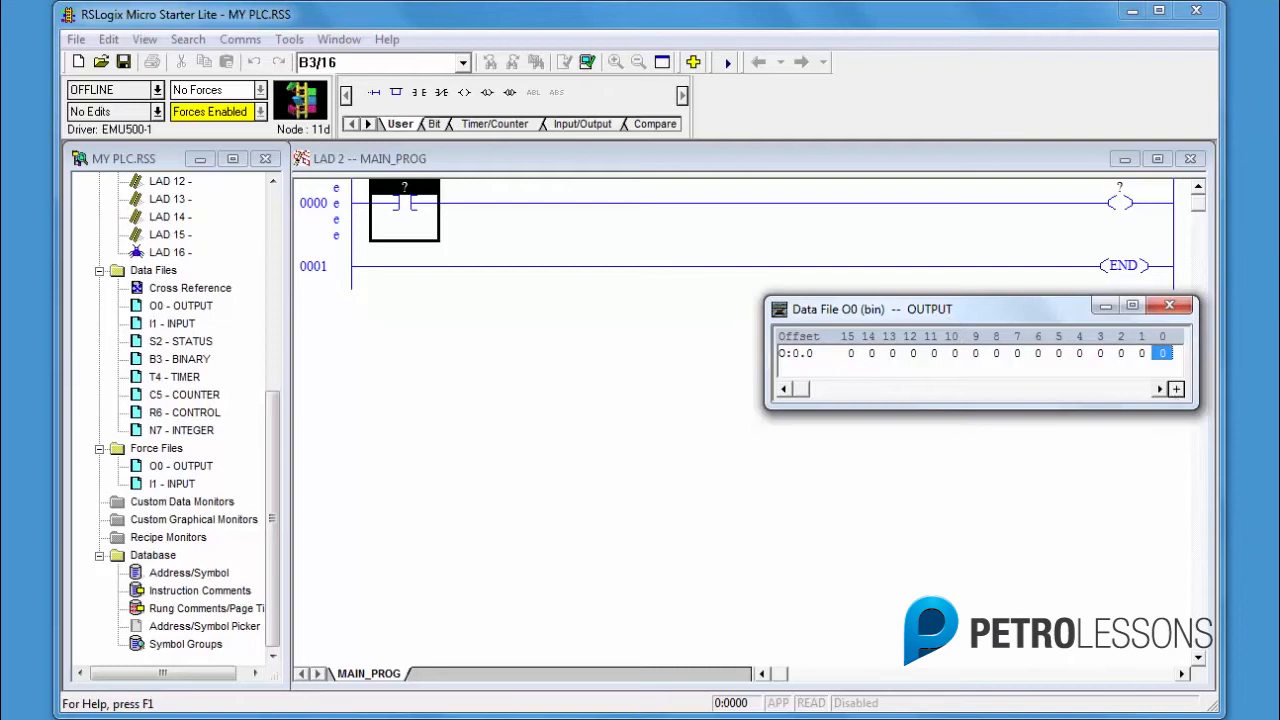
mouse_move(144, 368)
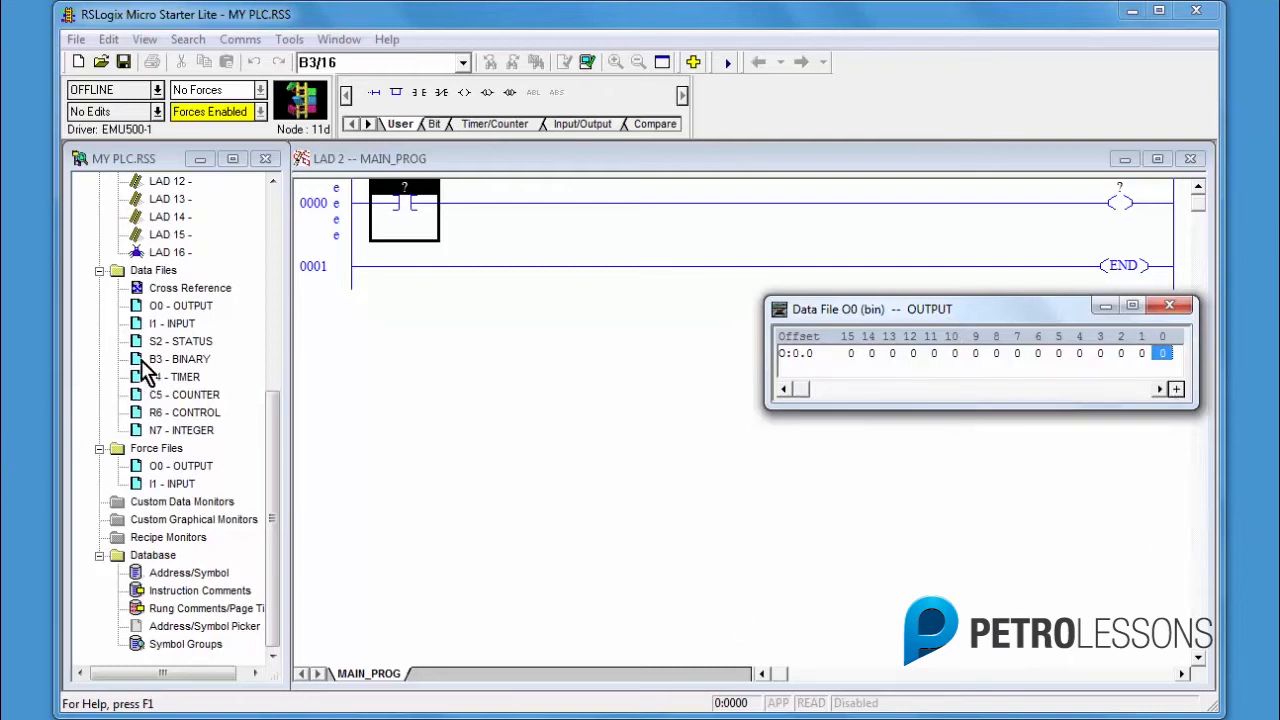
Bring up the B3 BINARY data file and shrink it into place next to the O0 table
left_click(180, 358)
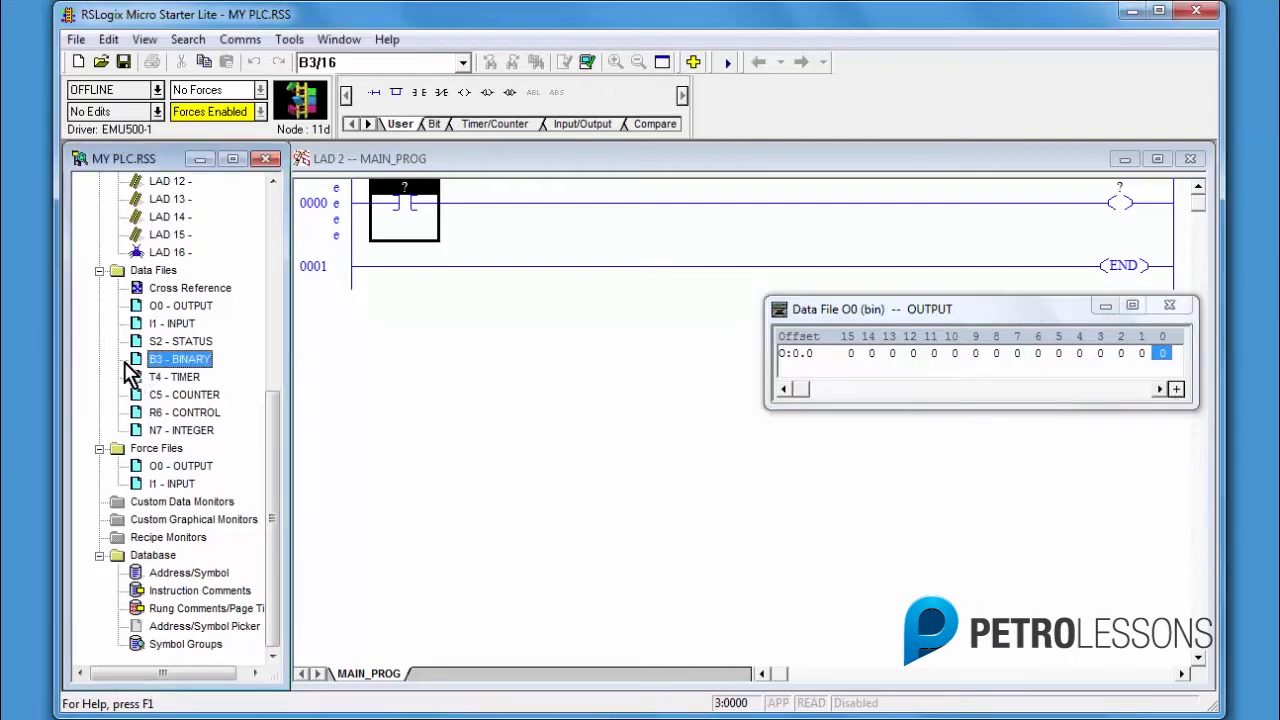
mouse_move(36, 380)
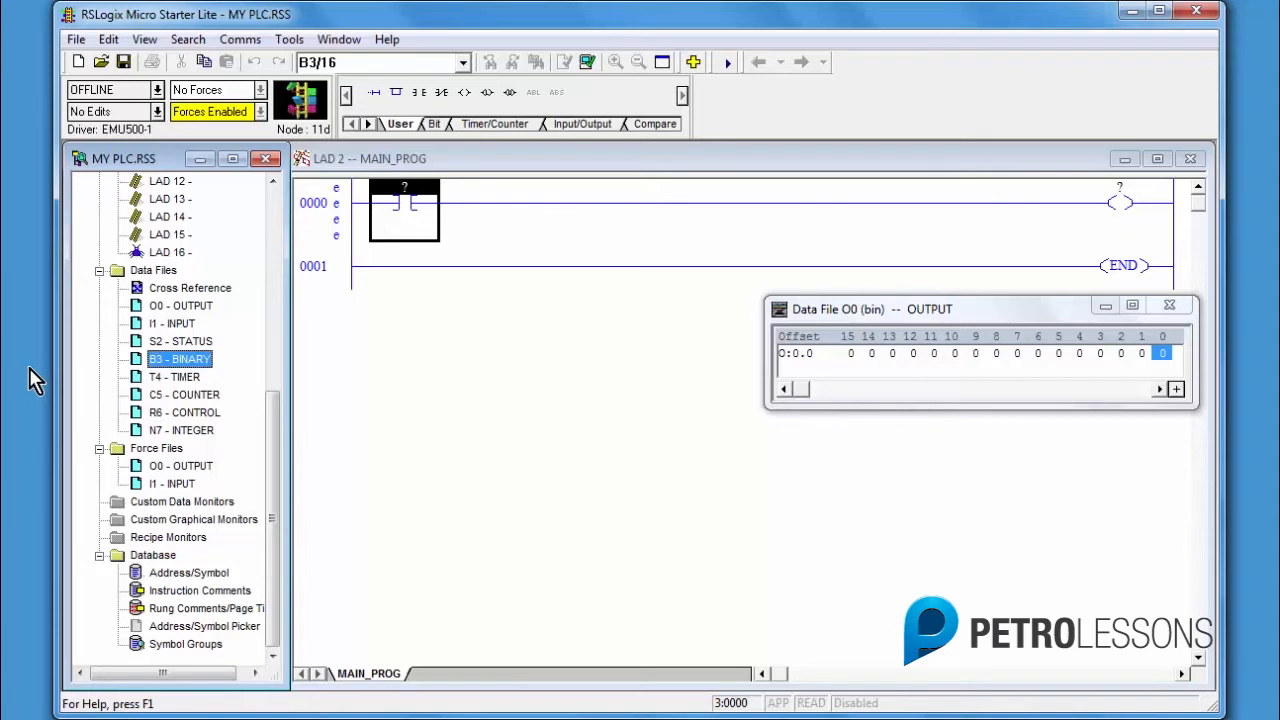
double_click(180, 358)
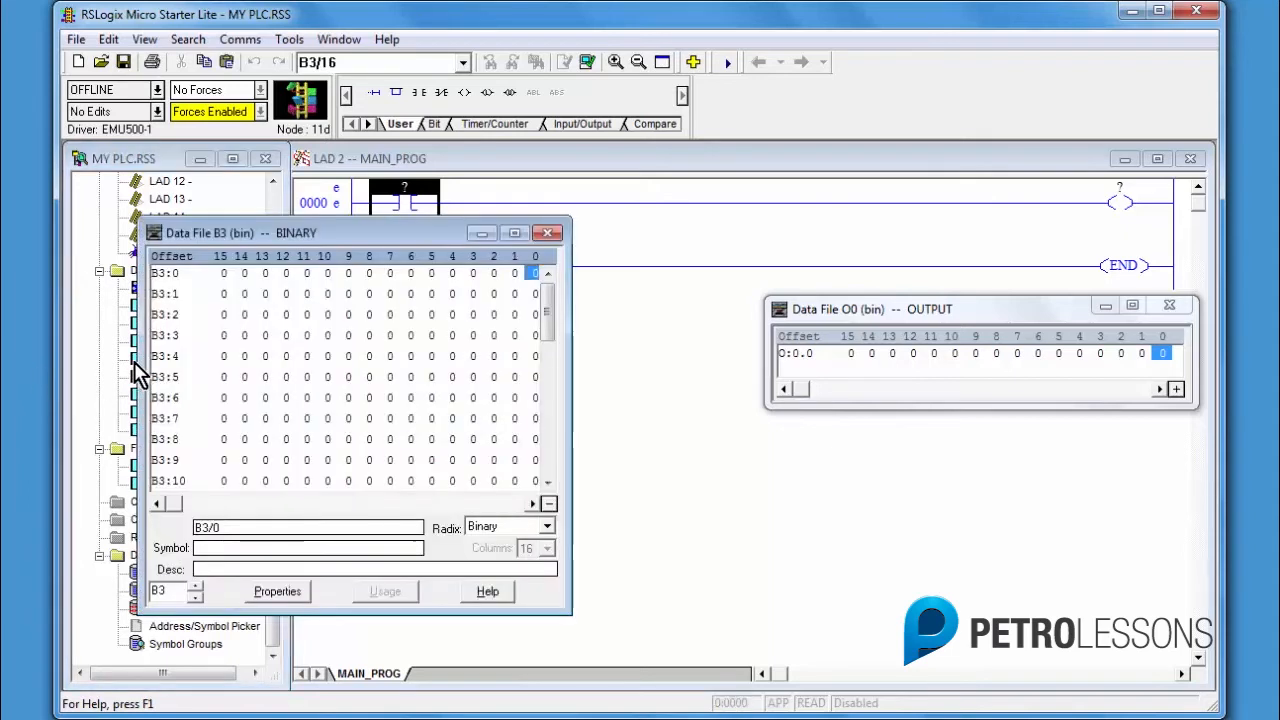
mouse_move(160, 248)
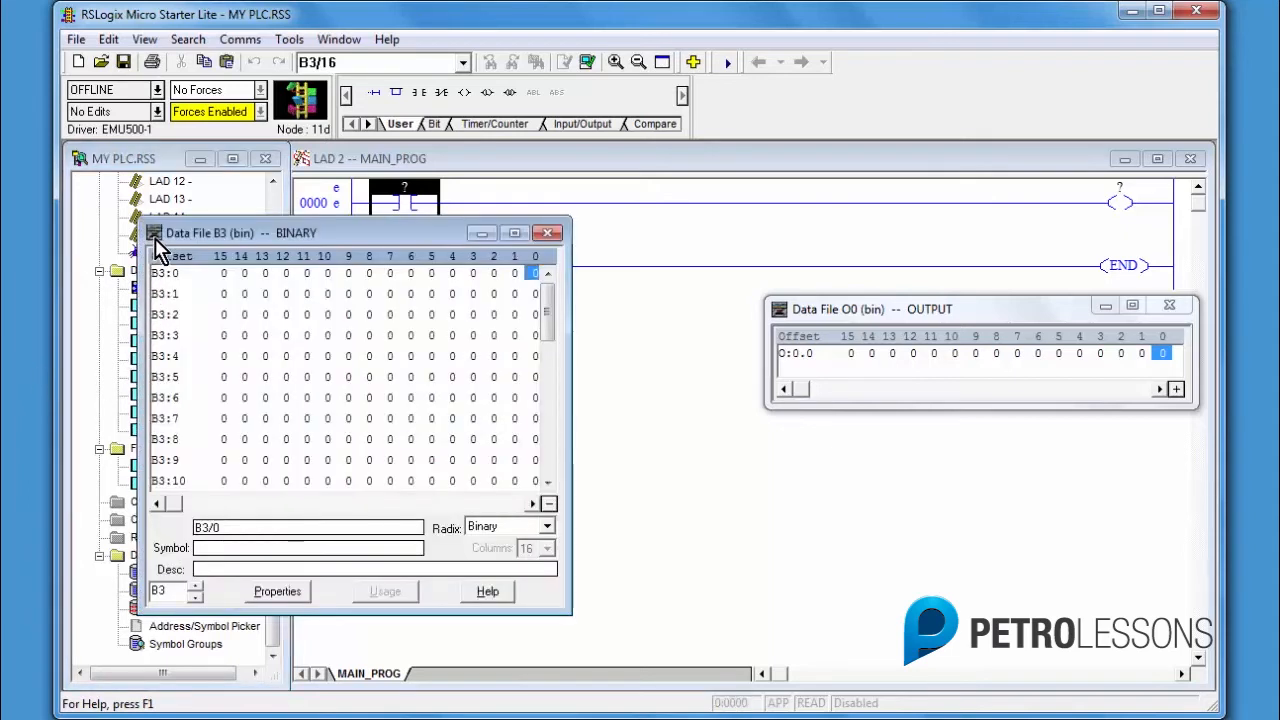
left_click(154, 232)
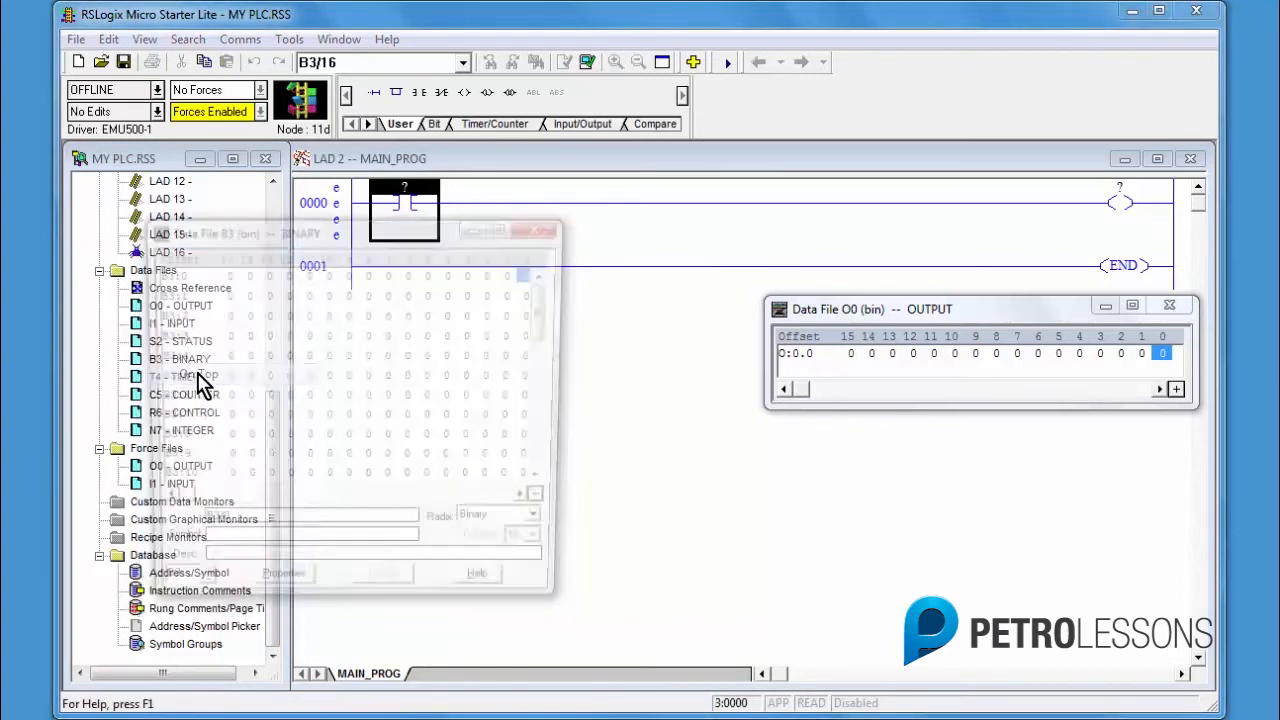
double_click(180, 358)
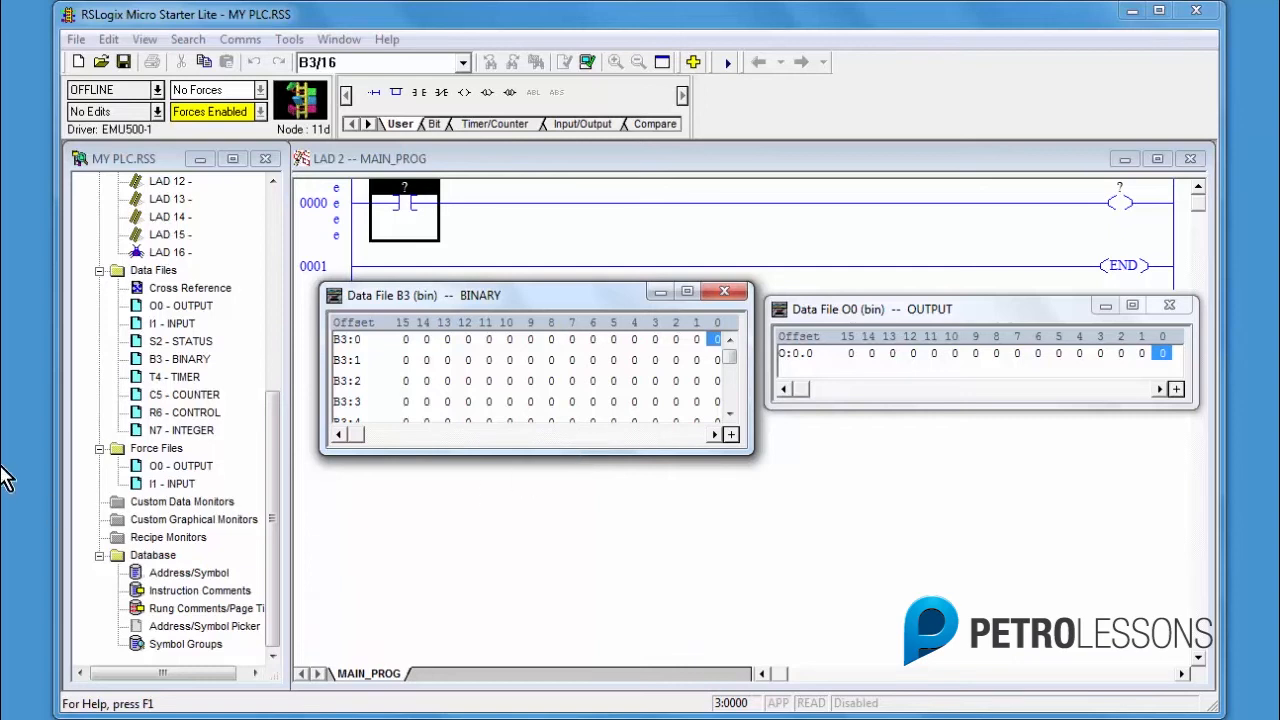
mouse_move(8, 418)
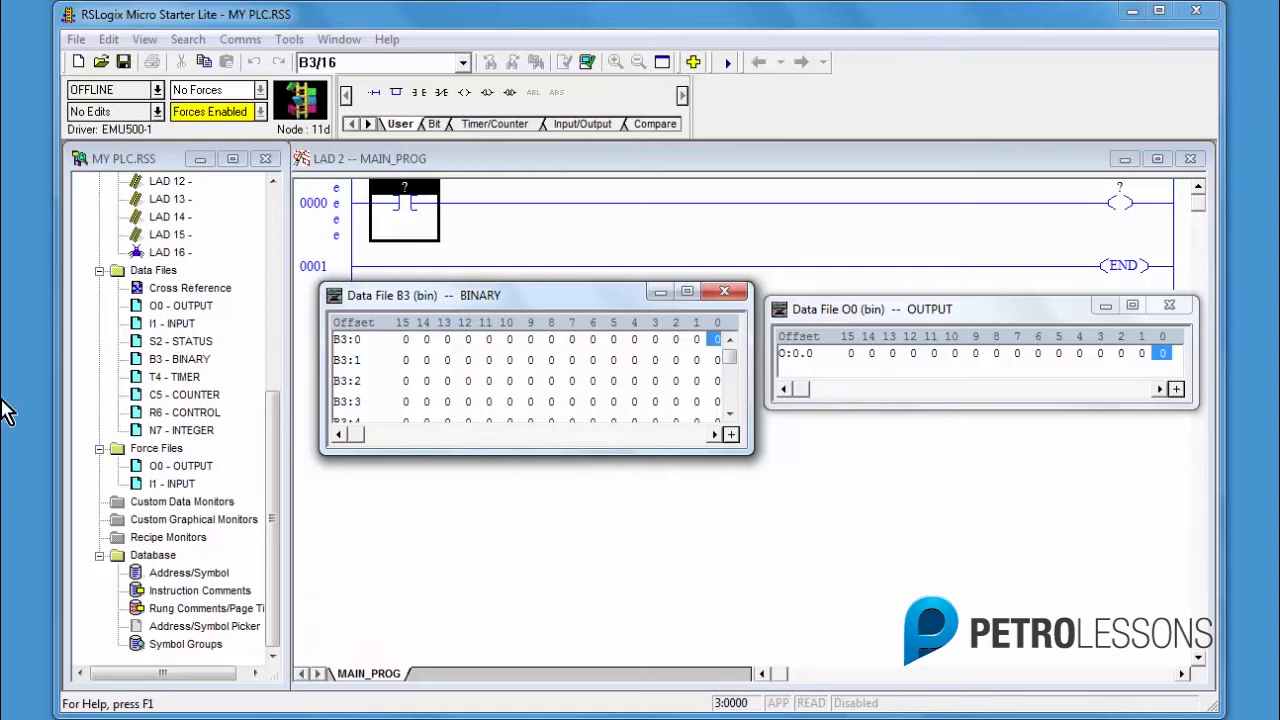
mouse_move(196, 256)
type("B3")
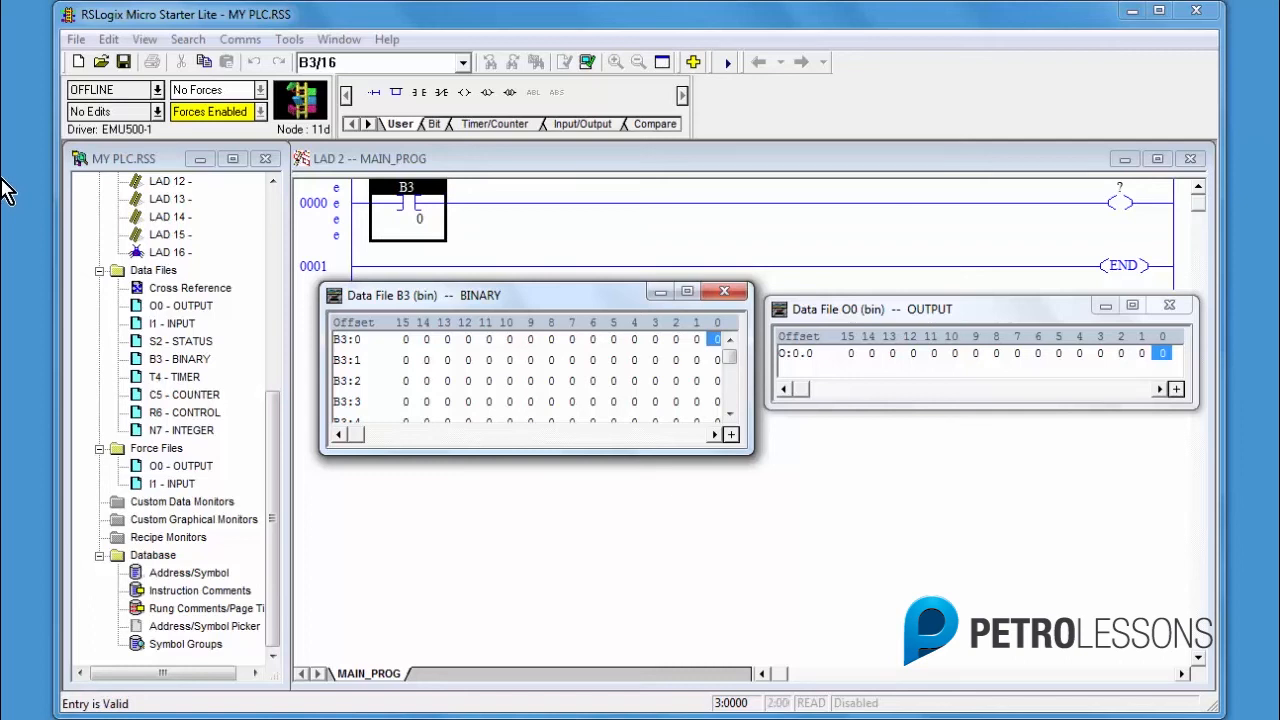
mouse_move(608, 242)
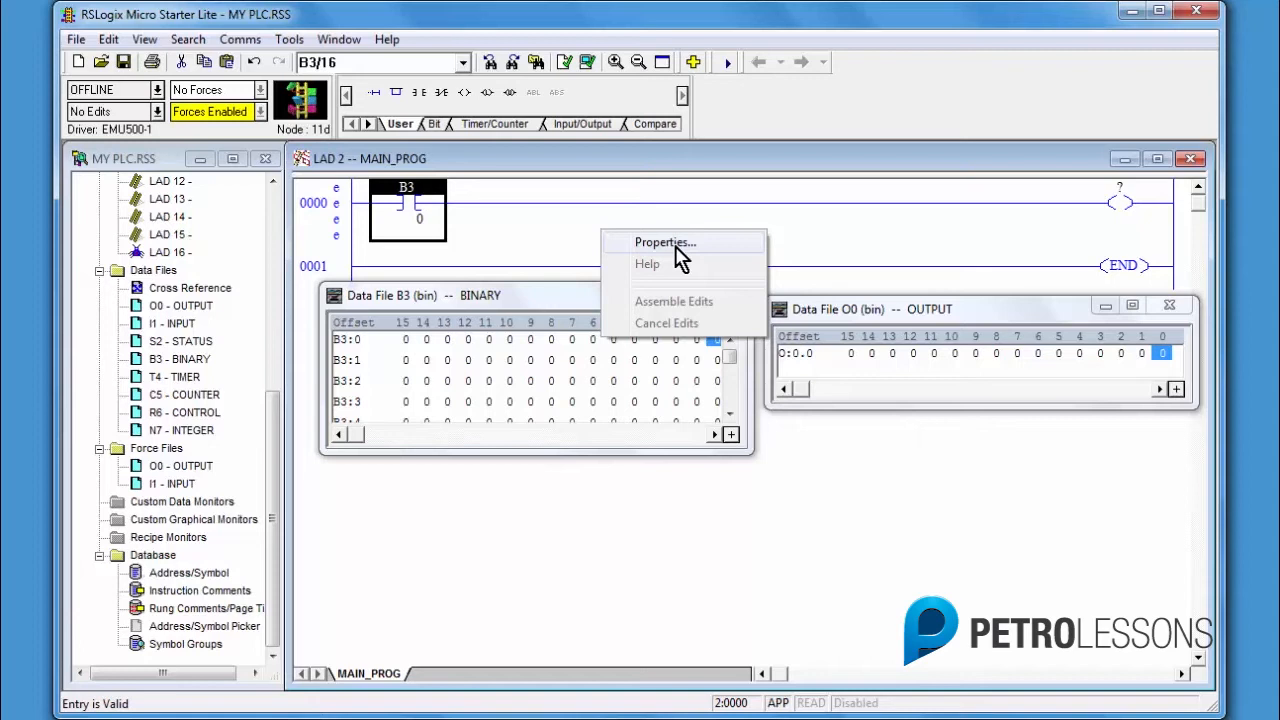
In ladder Properties, try Word/Bit address display, then revert to /Bit format and apply
left_click(664, 242)
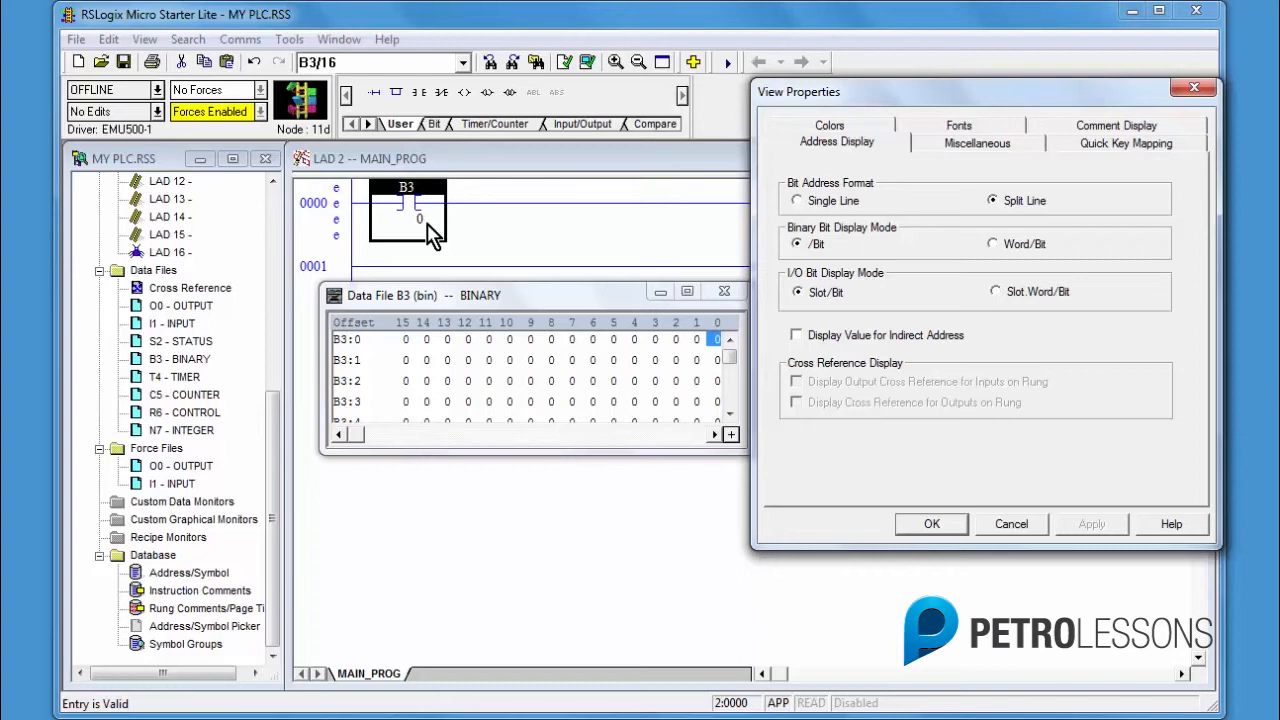
mouse_move(756, 248)
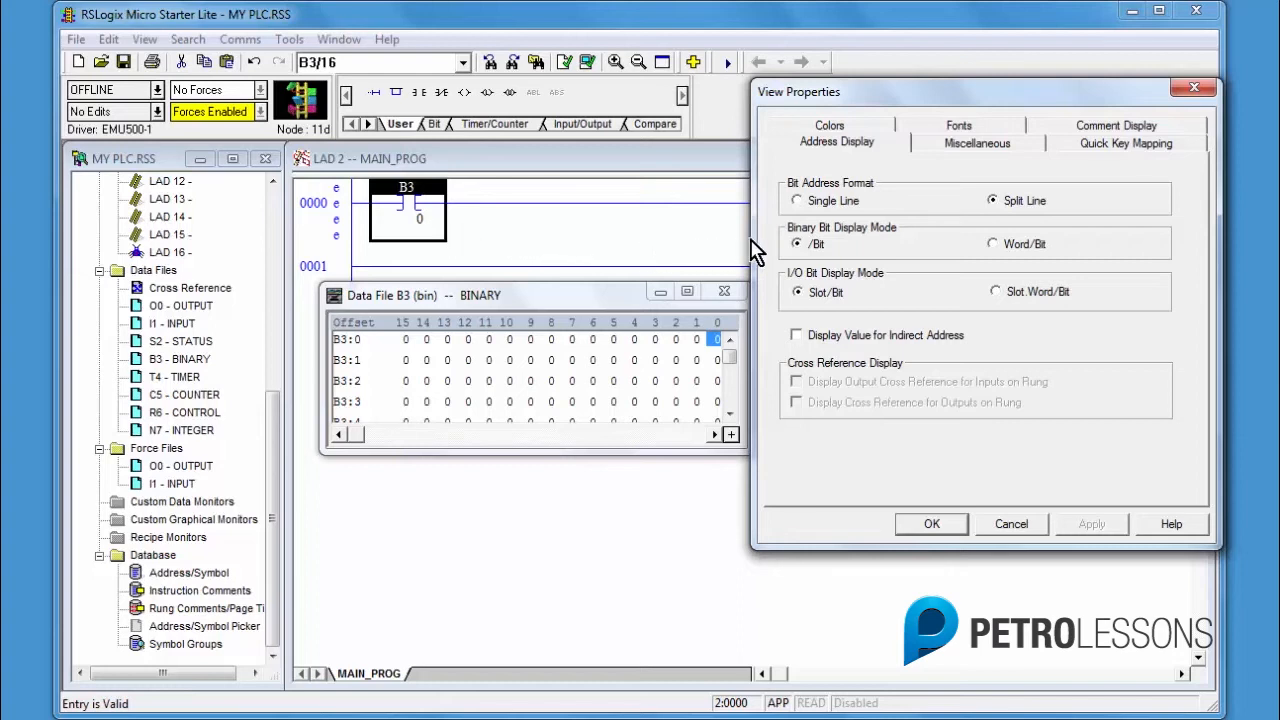
left_click(992, 244)
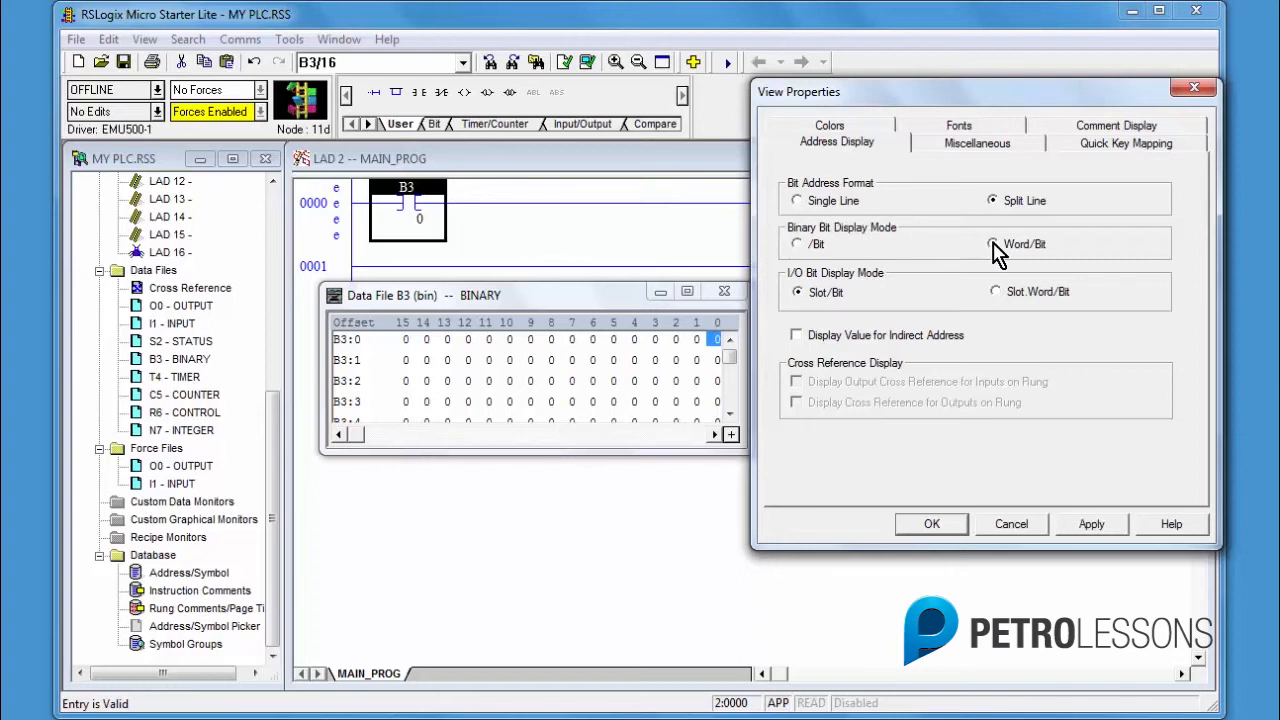
left_click(994, 244)
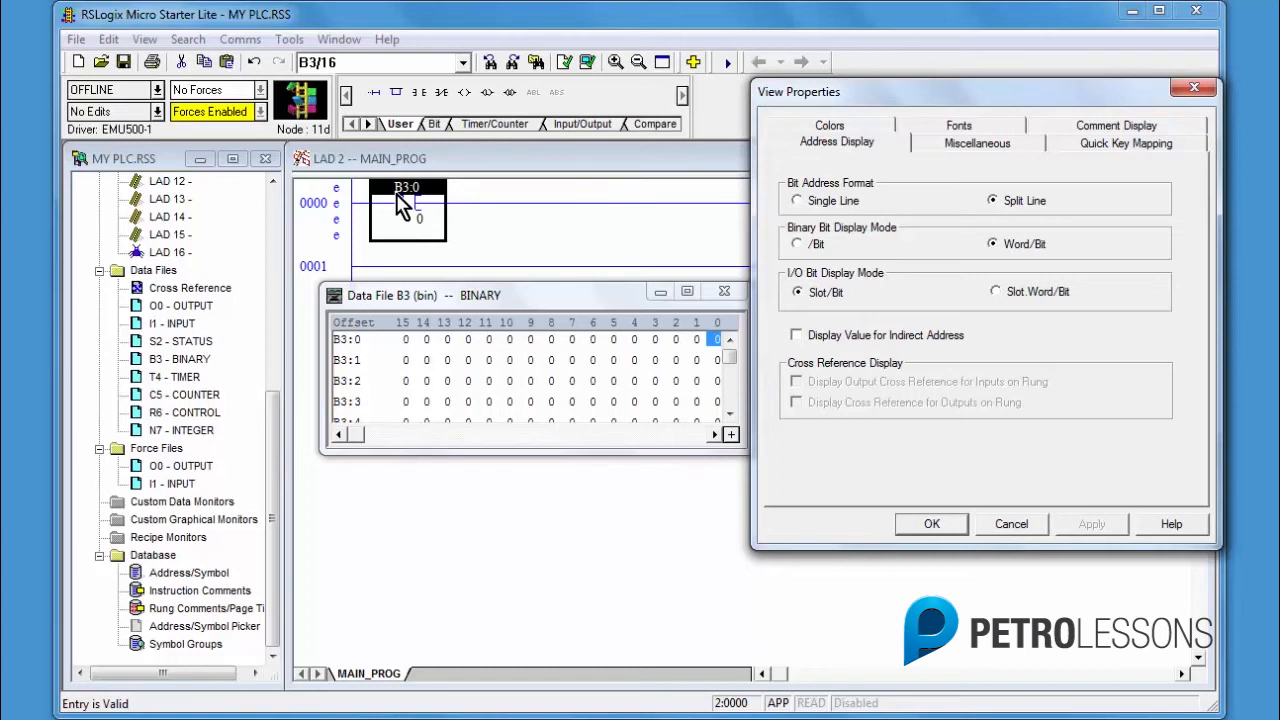
mouse_move(410, 204)
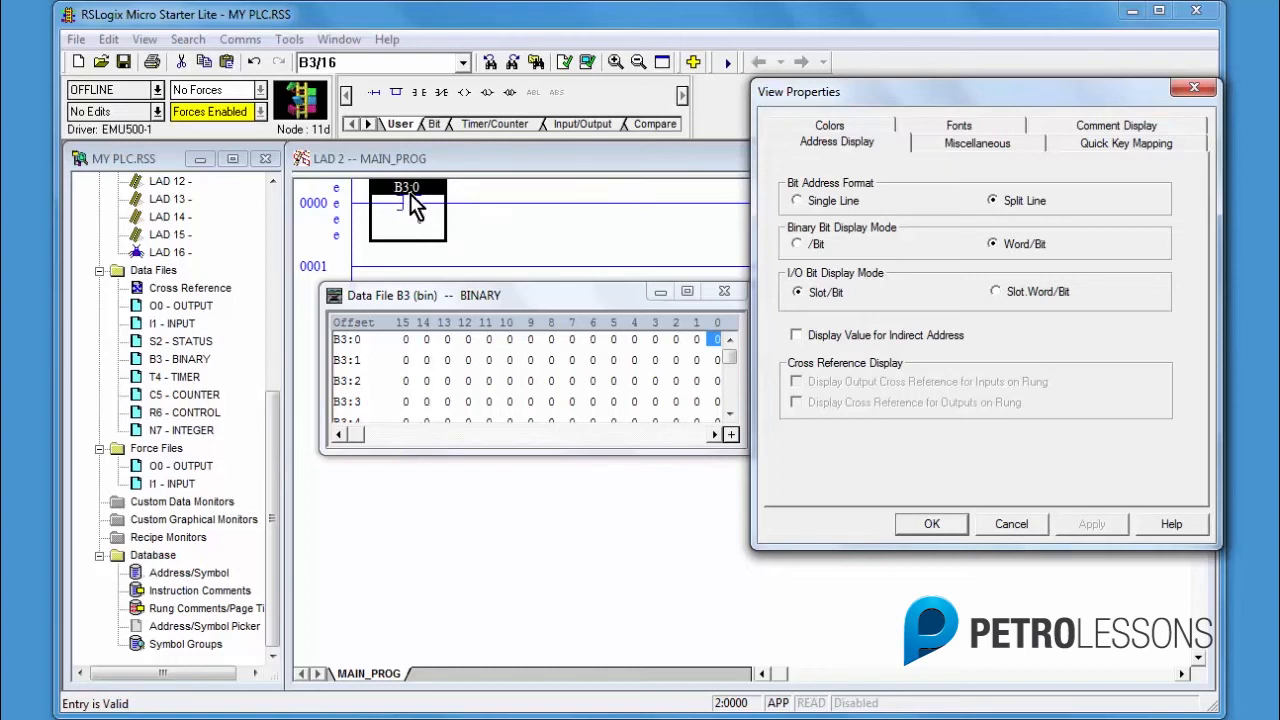
mouse_move(418, 210)
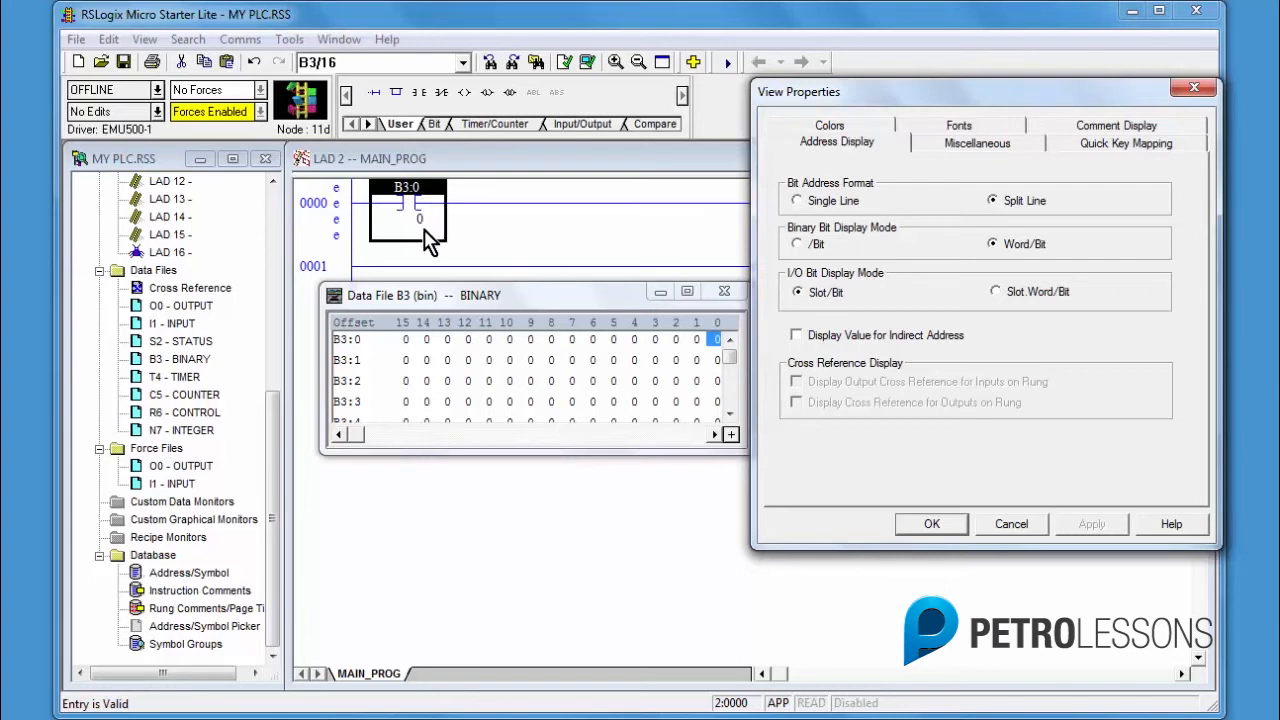
mouse_move(10, 240)
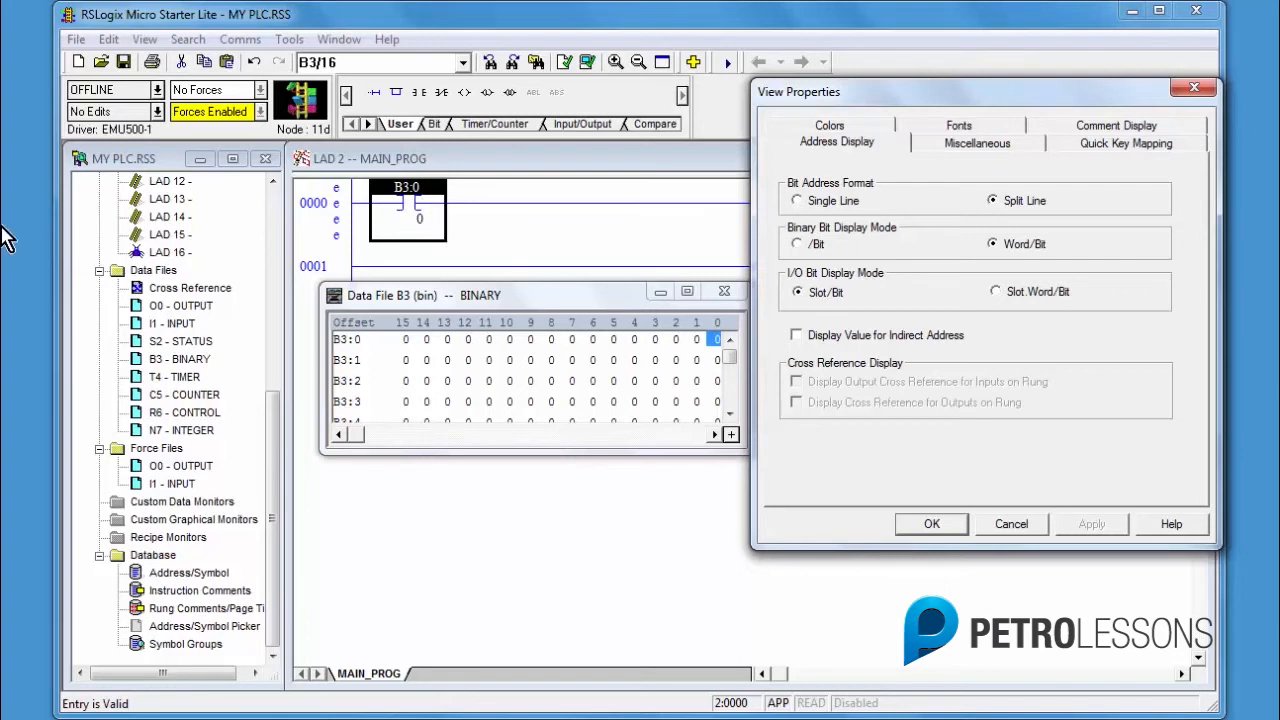
mouse_move(110, 220)
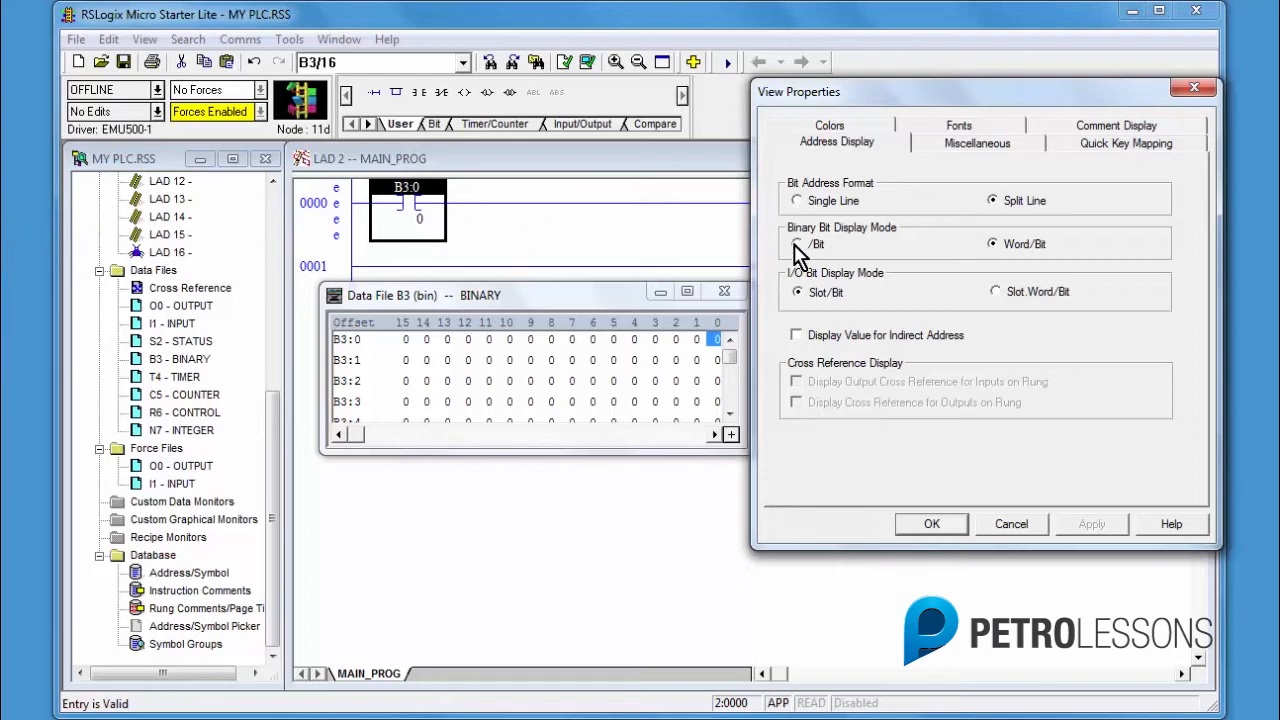
left_click(798, 244)
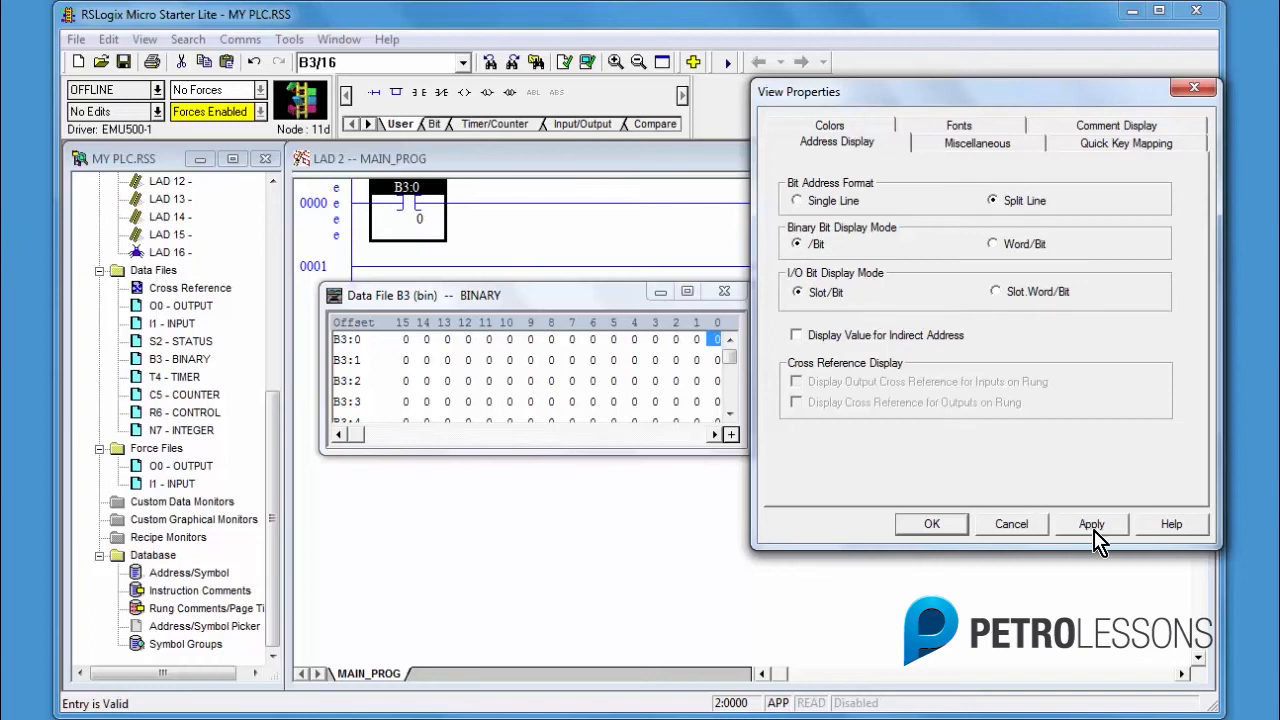
left_click(1092, 524)
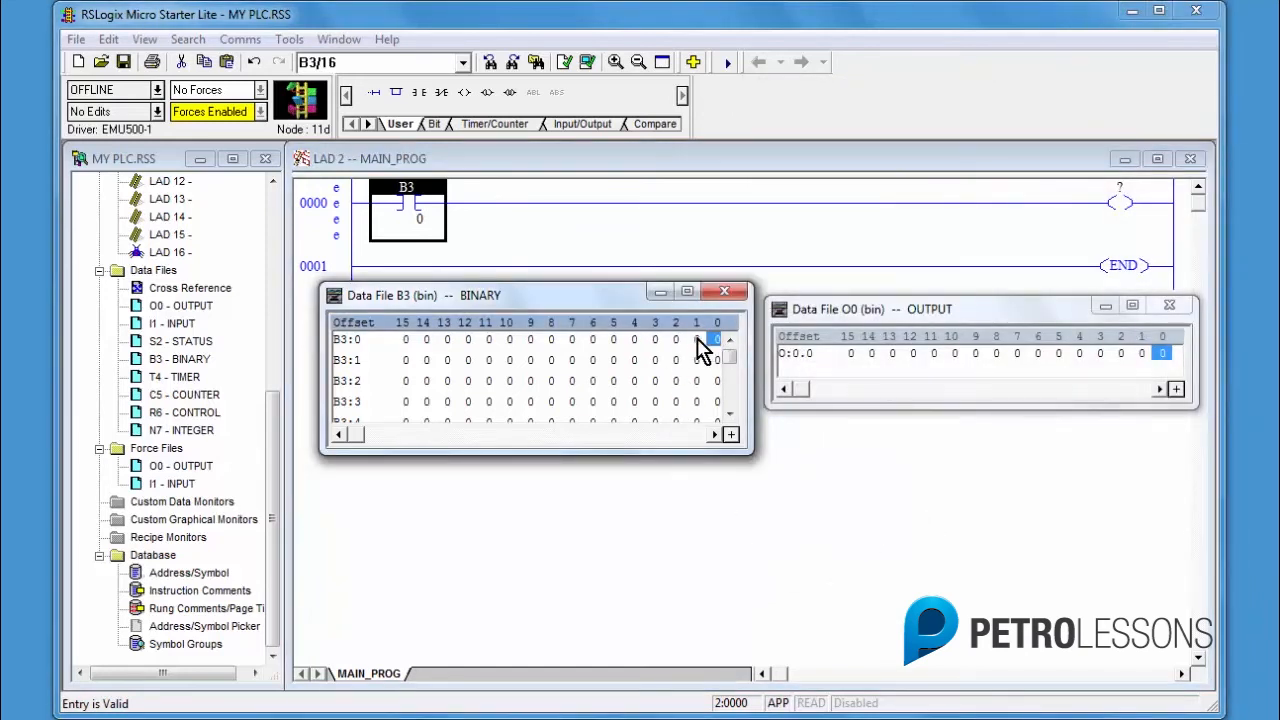
mouse_move(692, 350)
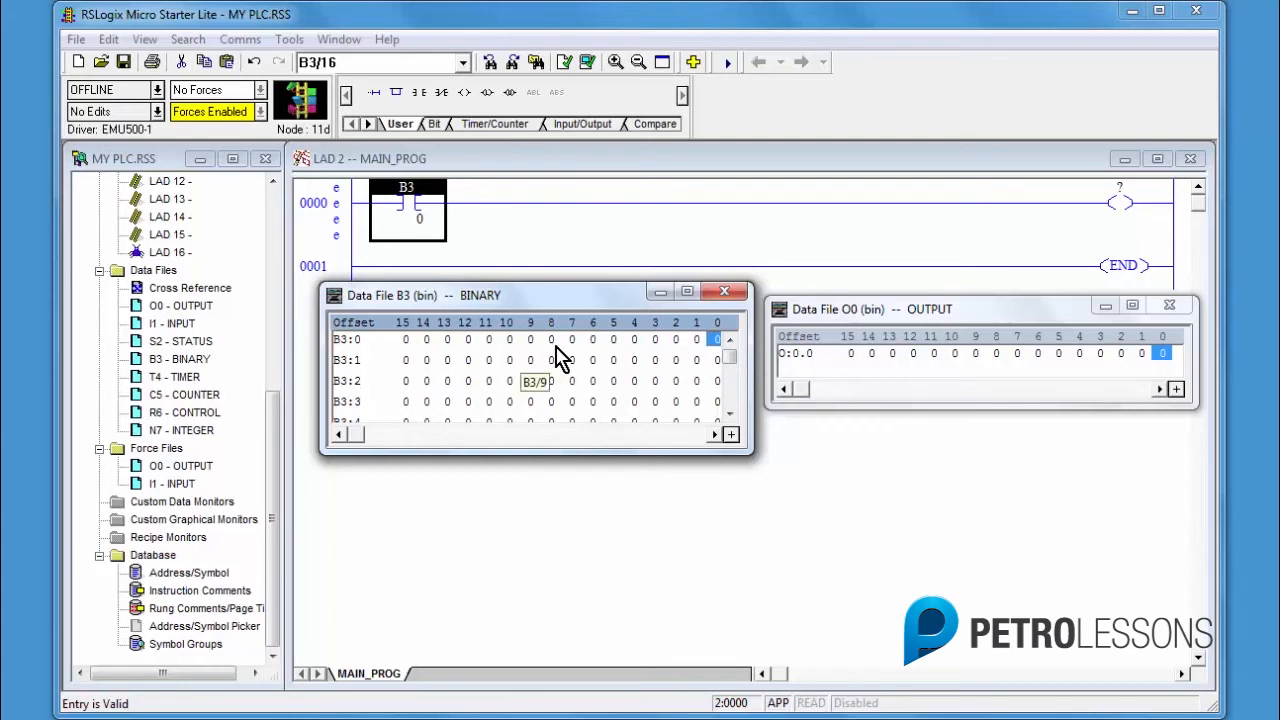
mouse_move(464, 384)
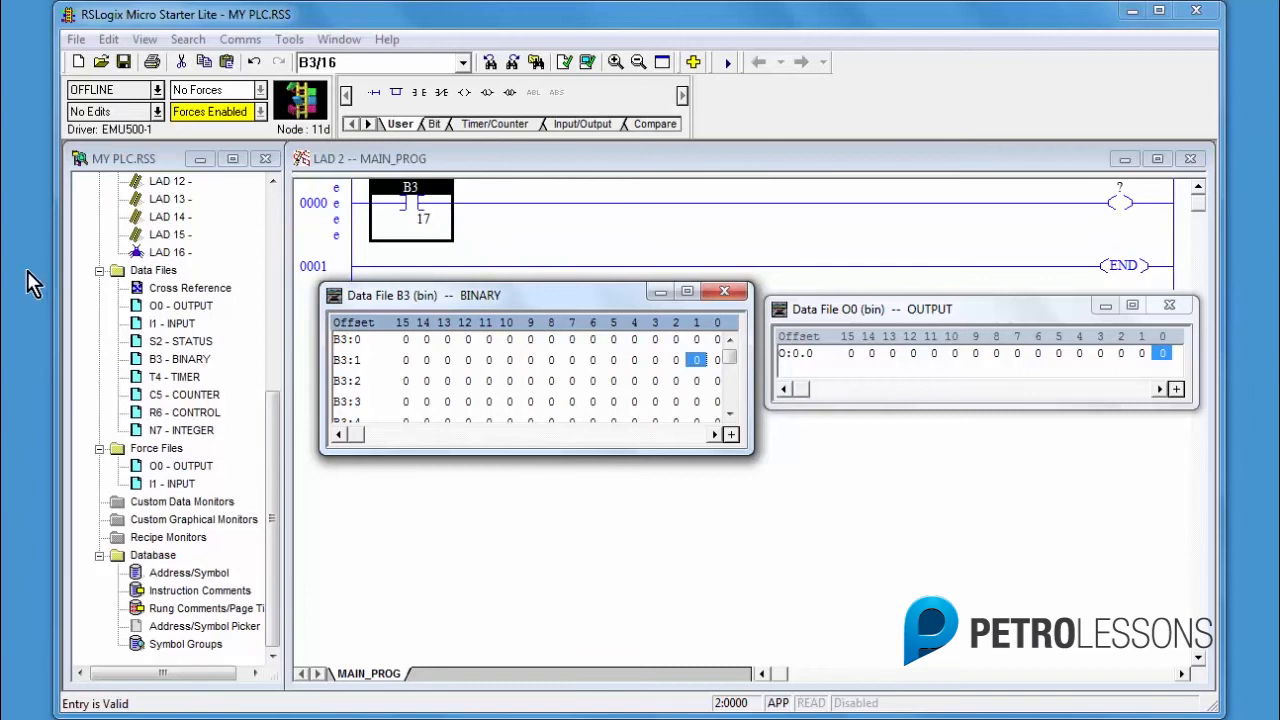
mouse_move(24, 284)
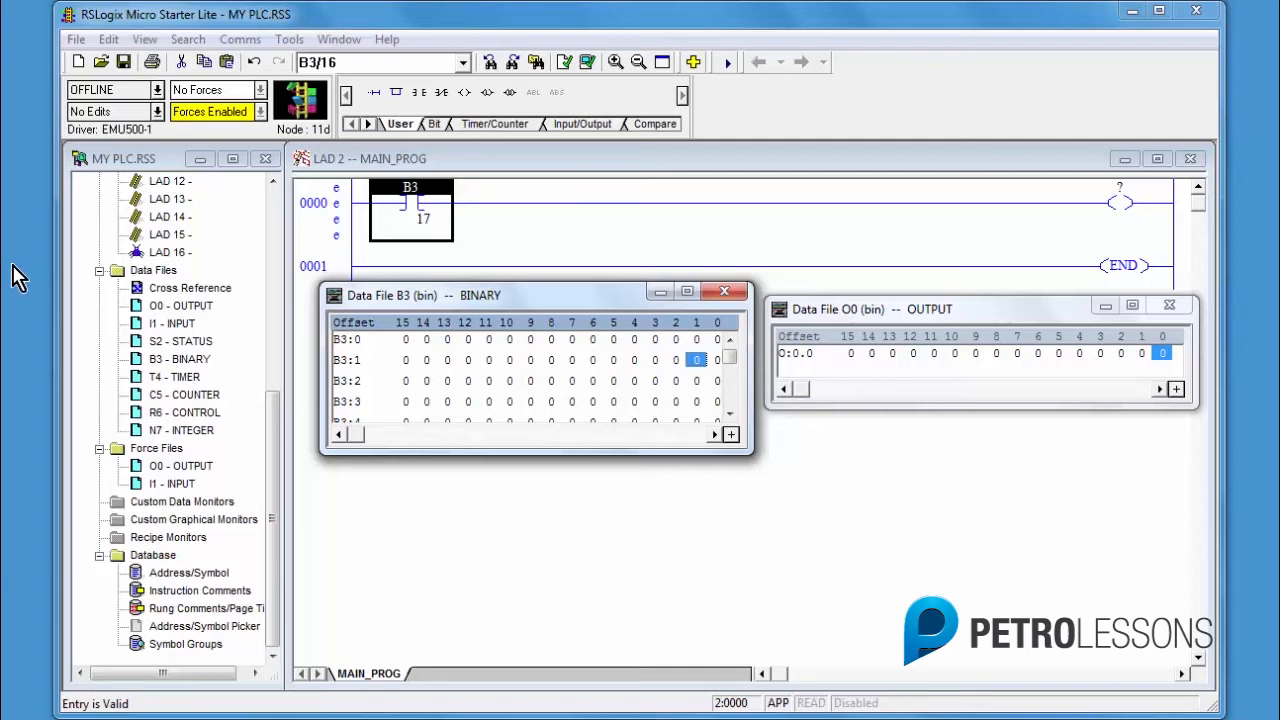
mouse_move(718, 352)
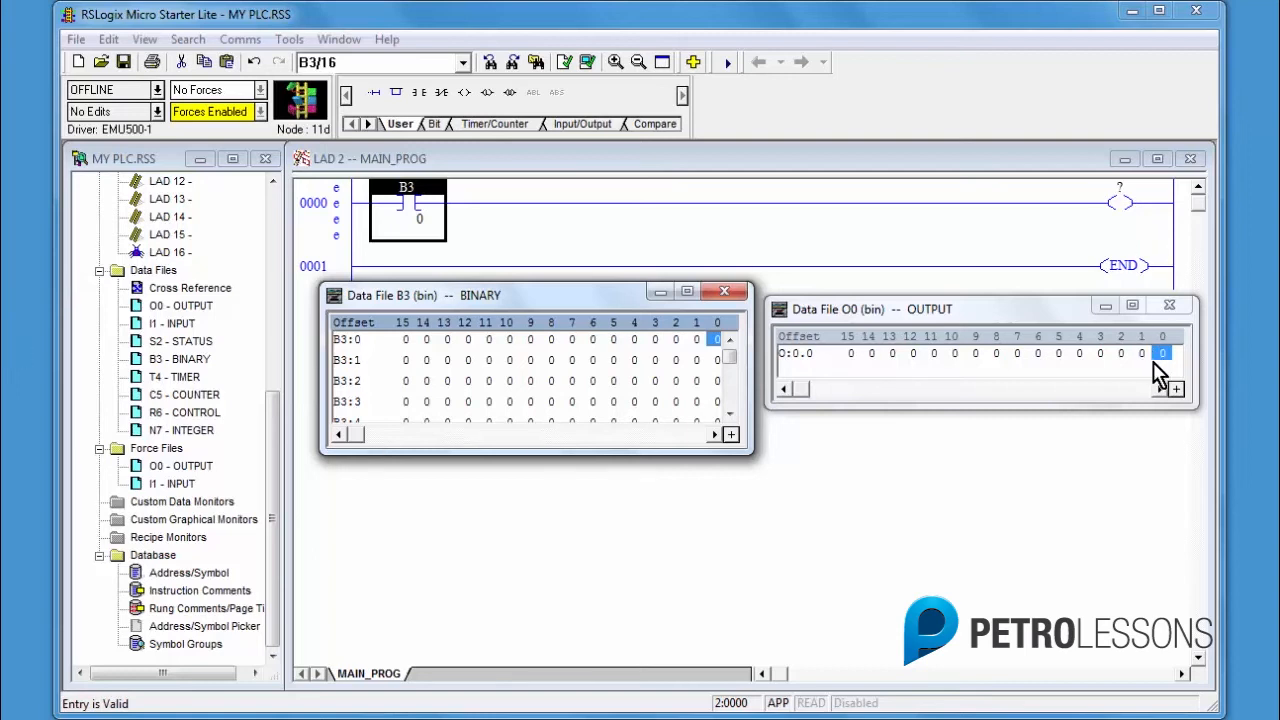
mouse_move(1164, 364)
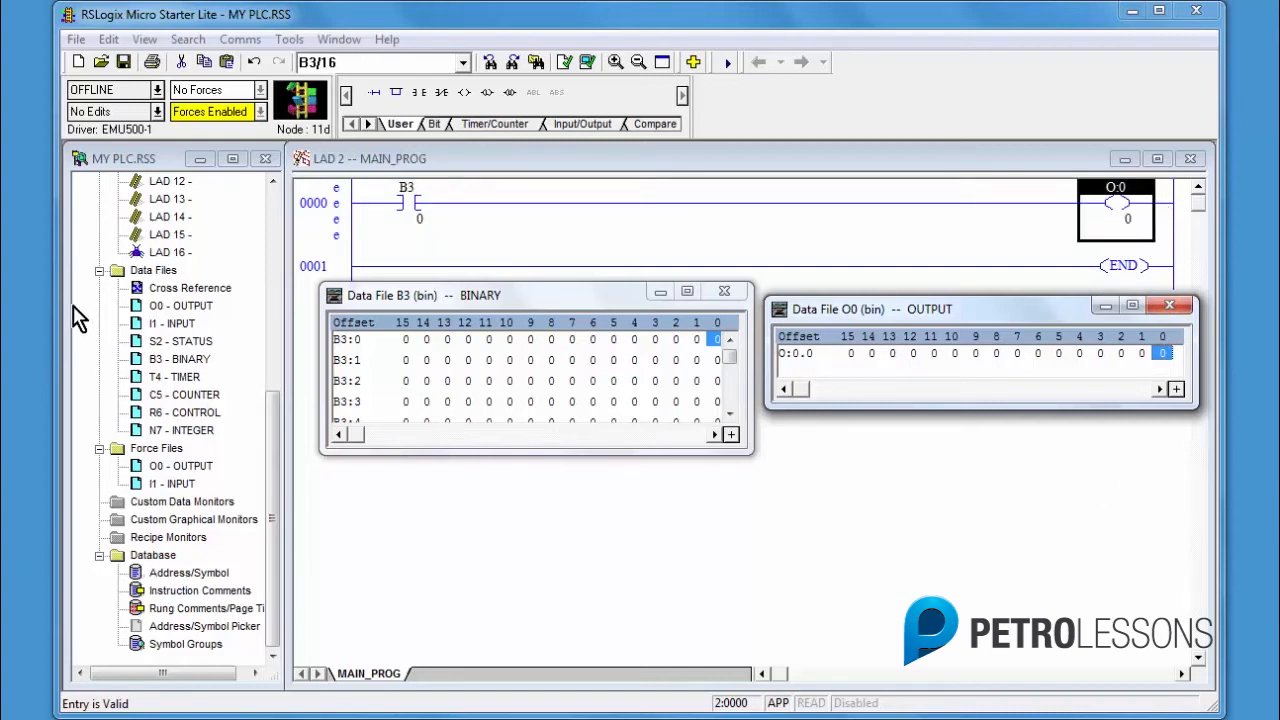
Append a new empty rung 0001 after rung 0000, shifting END to rung 0002
left_click(324, 210)
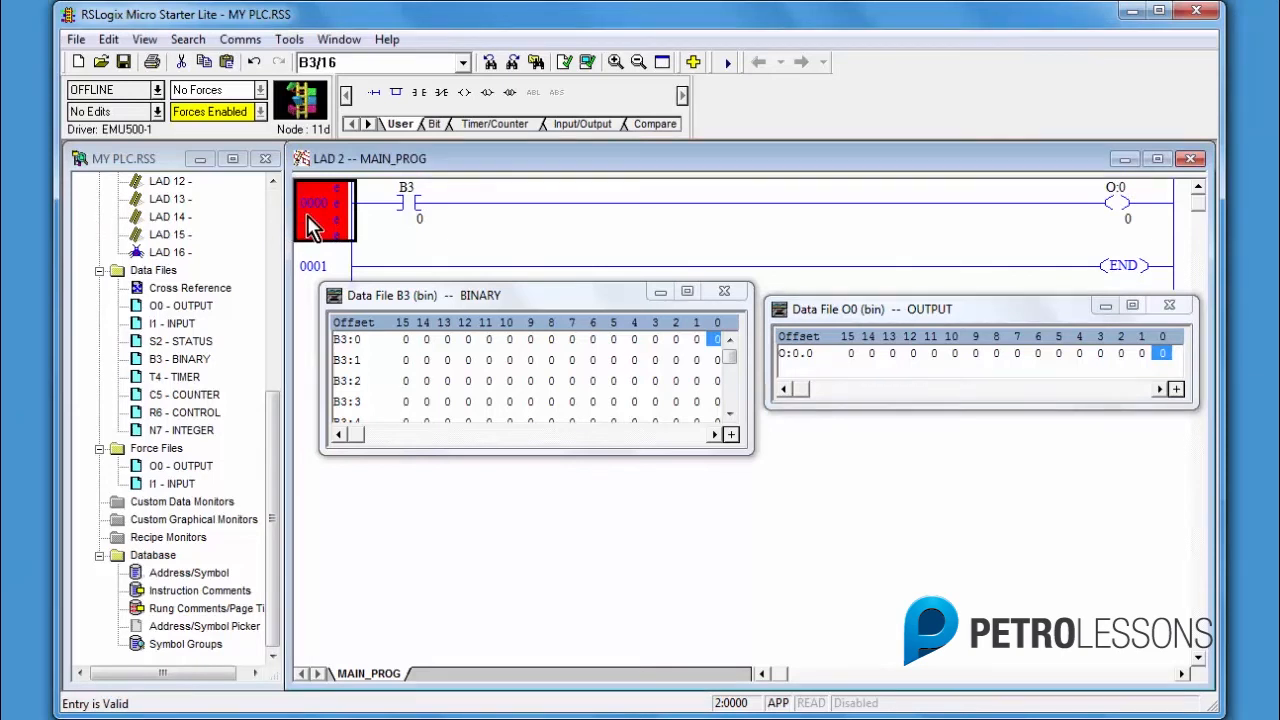
right_click(324, 204)
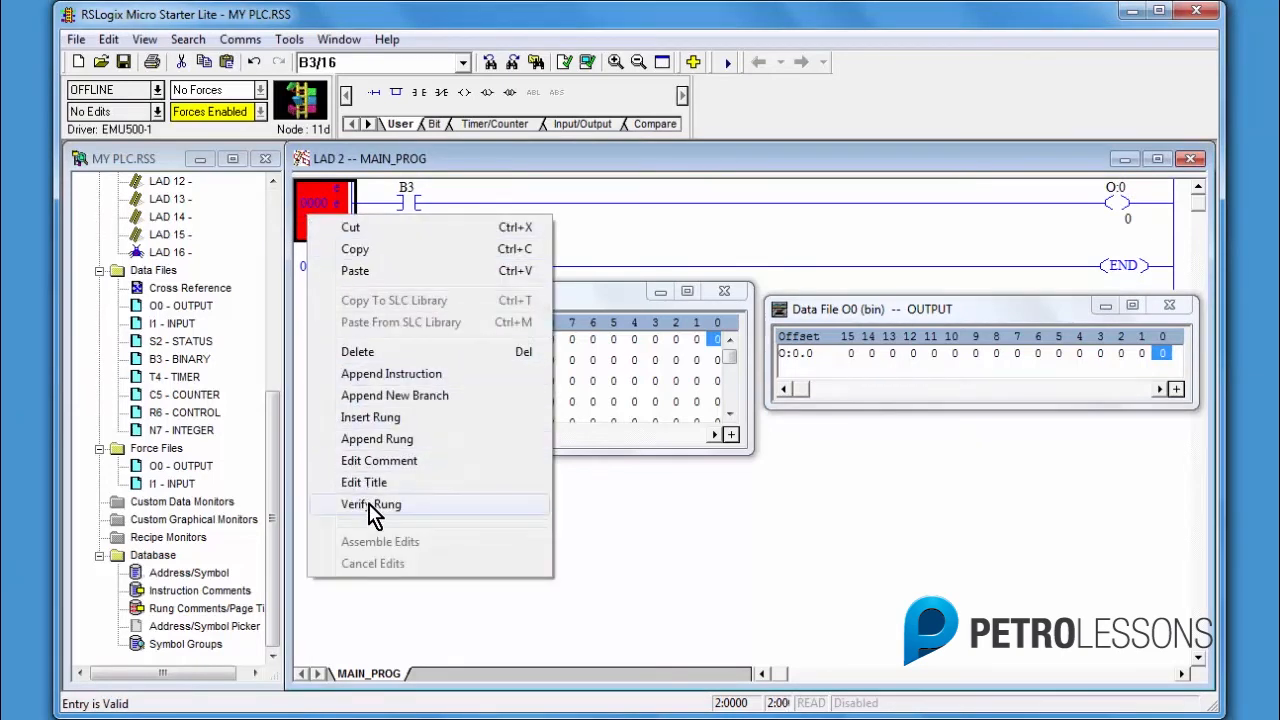
left_click(372, 504)
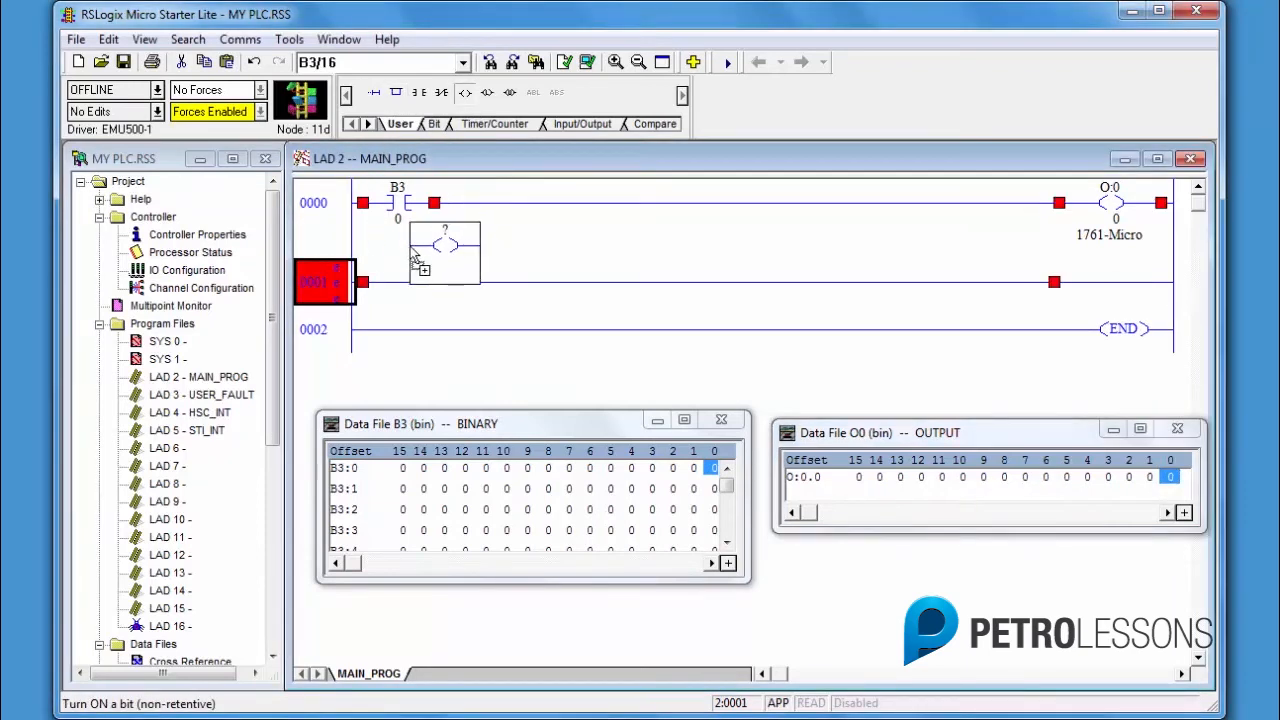
Place an OTE coil on rung 0001 and address it to output bit O:0/1
left_click_drag(440, 250, 1090, 290)
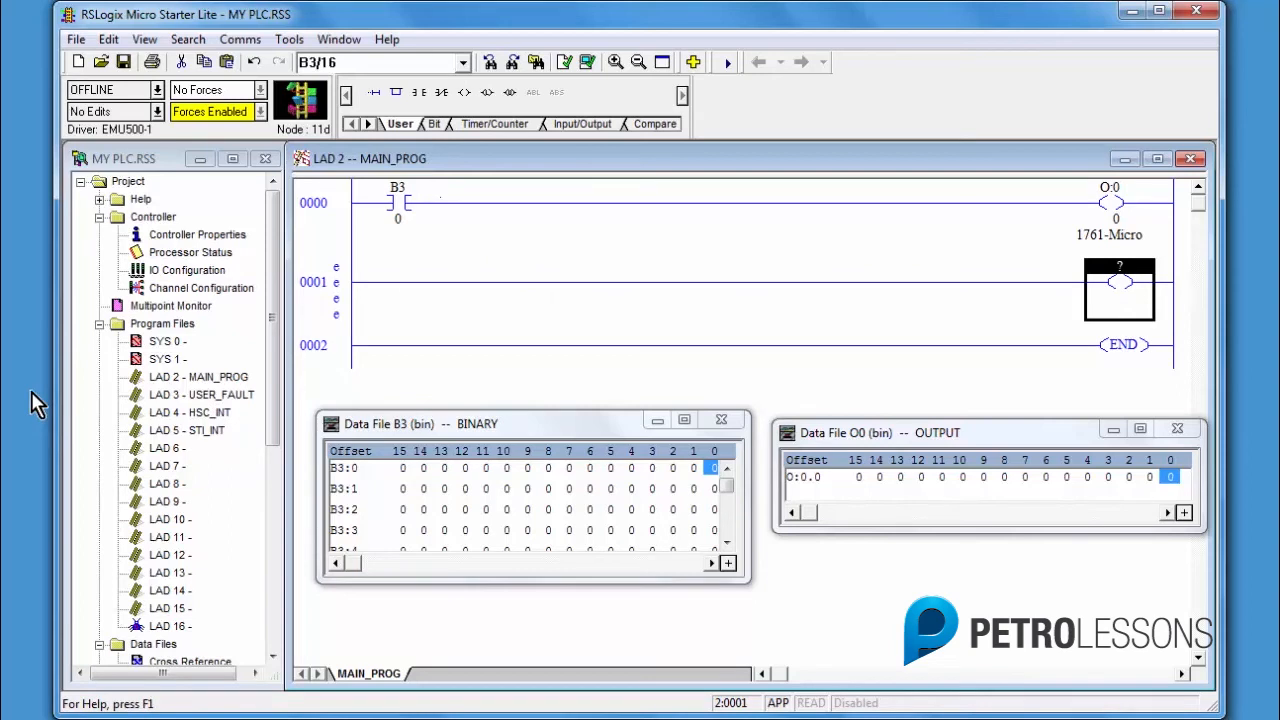
mouse_move(1160, 500)
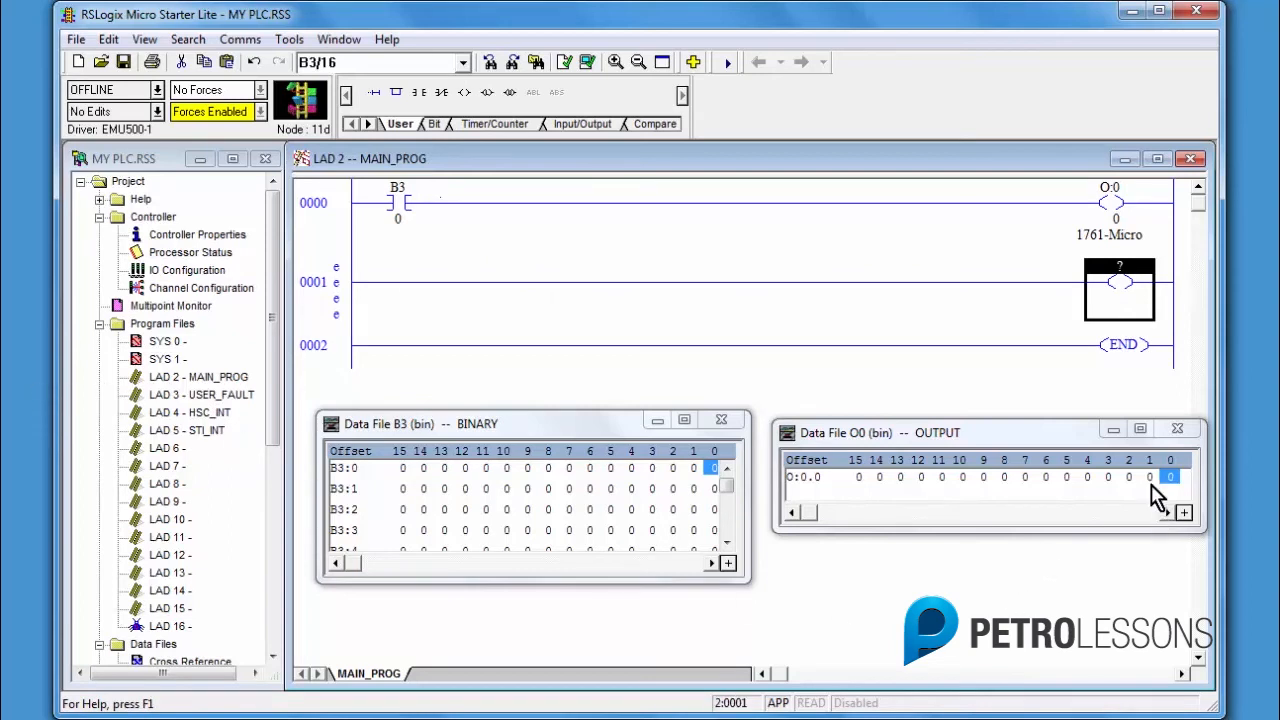
left_click(1148, 476)
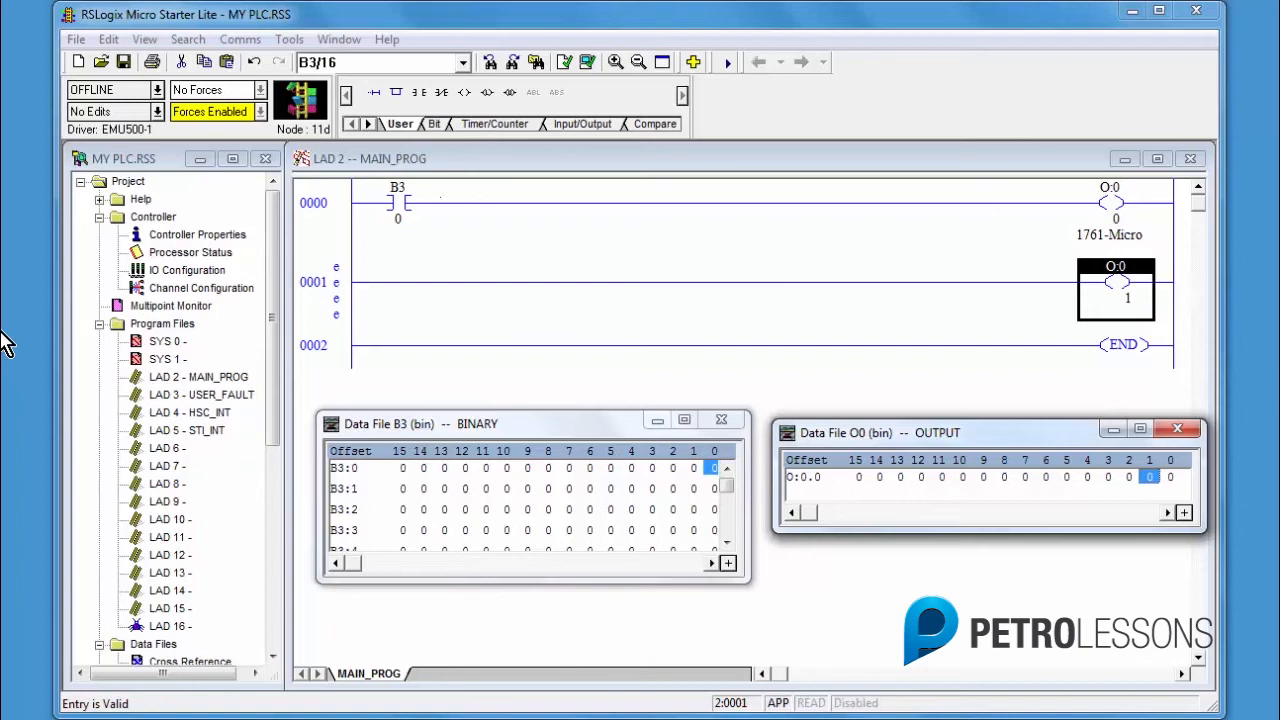
mouse_move(8, 340)
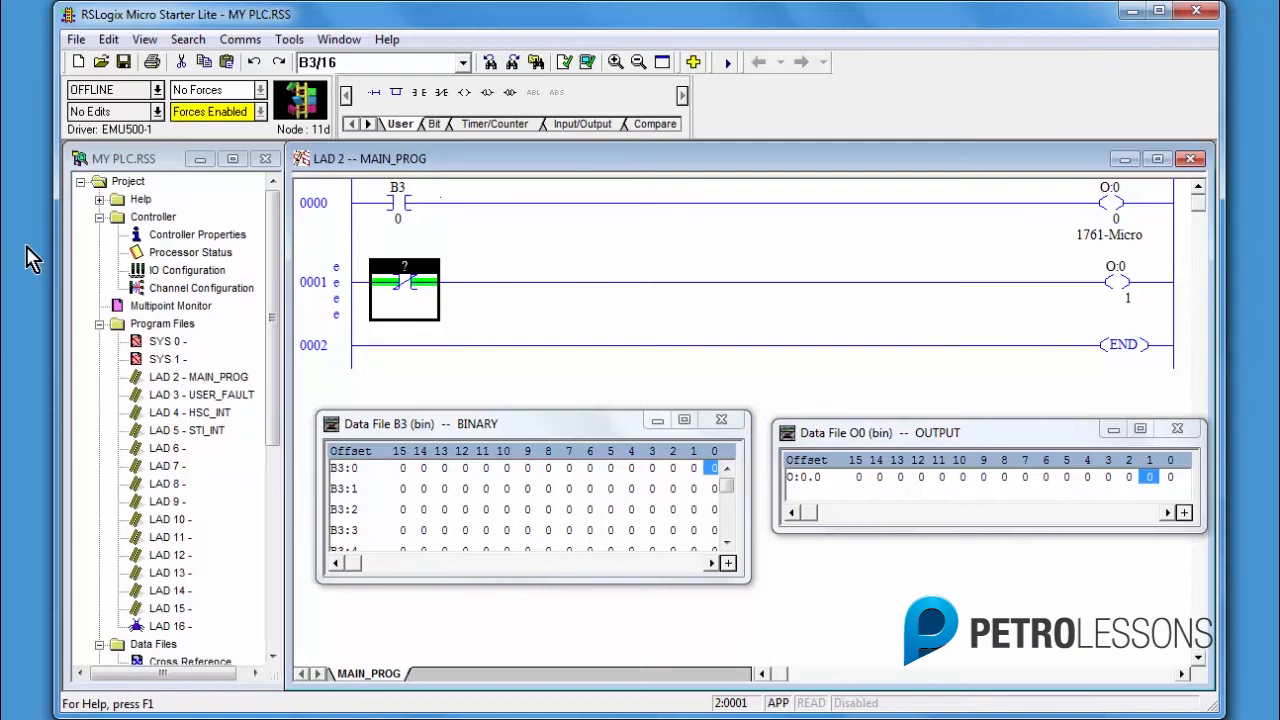
mouse_move(22, 304)
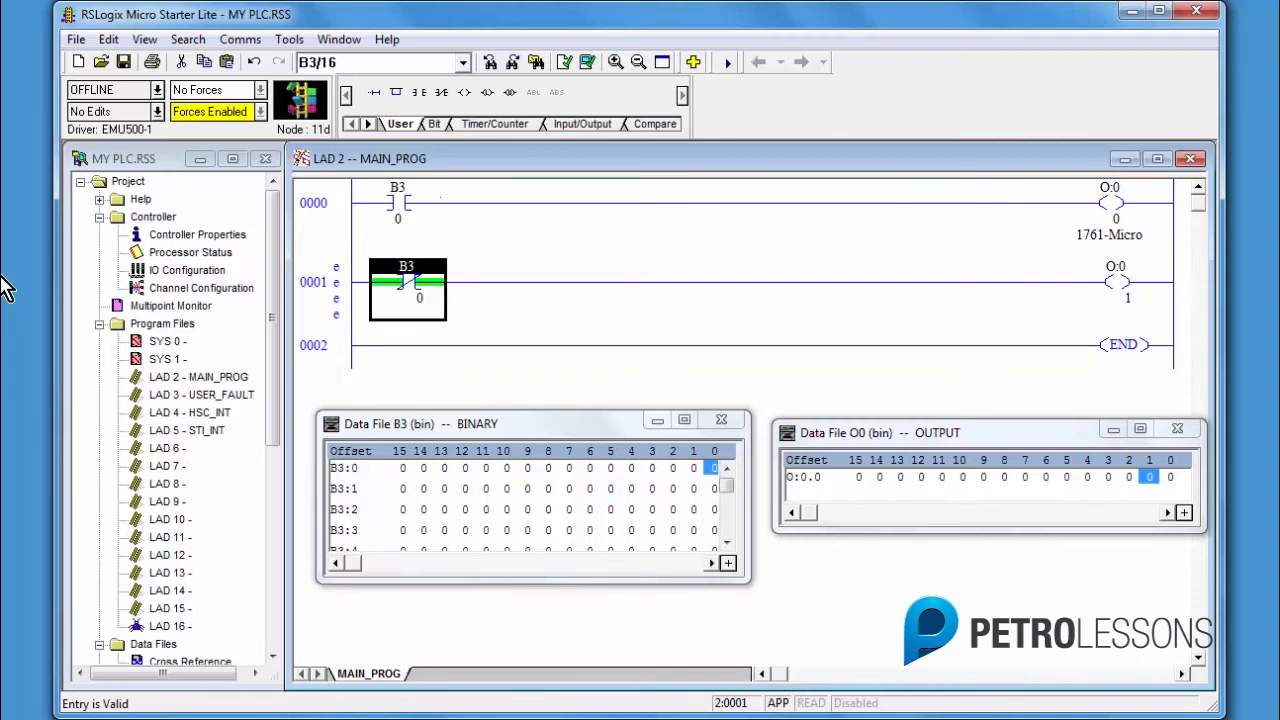
mouse_move(10, 256)
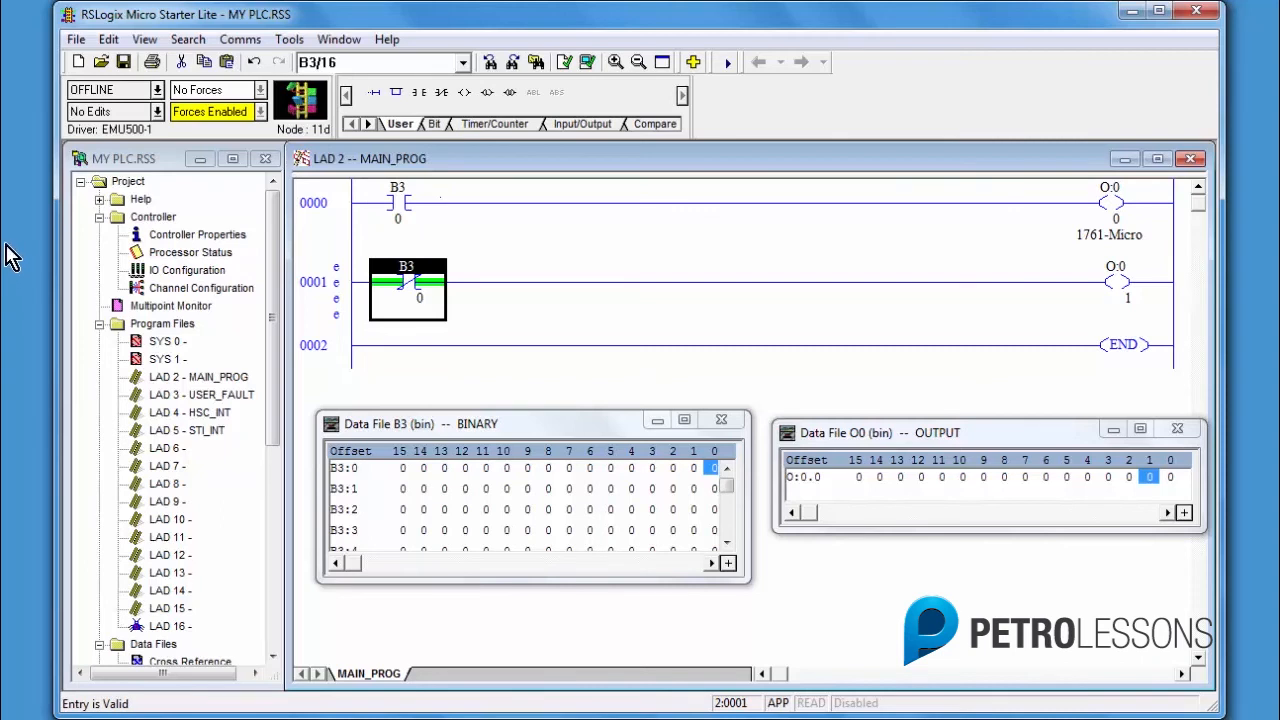
mouse_move(18, 236)
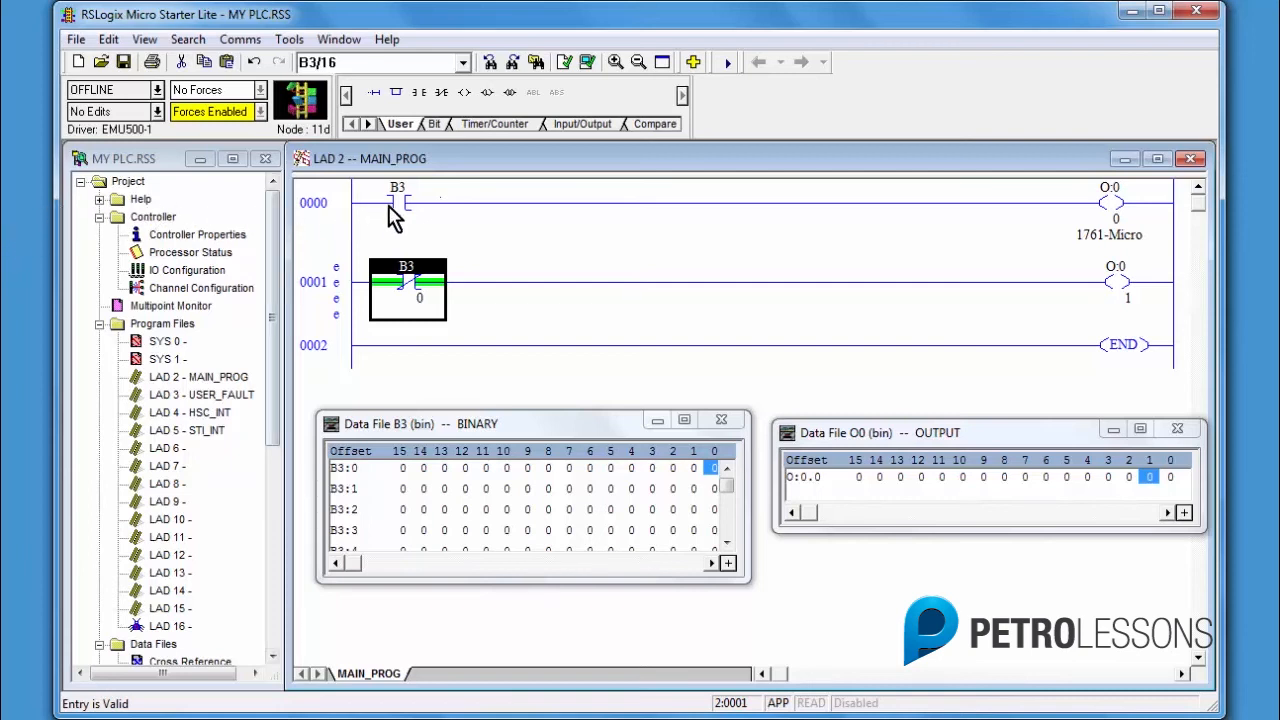
Reference the B3:0/0 contact on rung 0000 and start editing rung 0001 for the XIO contact
left_click(398, 204)
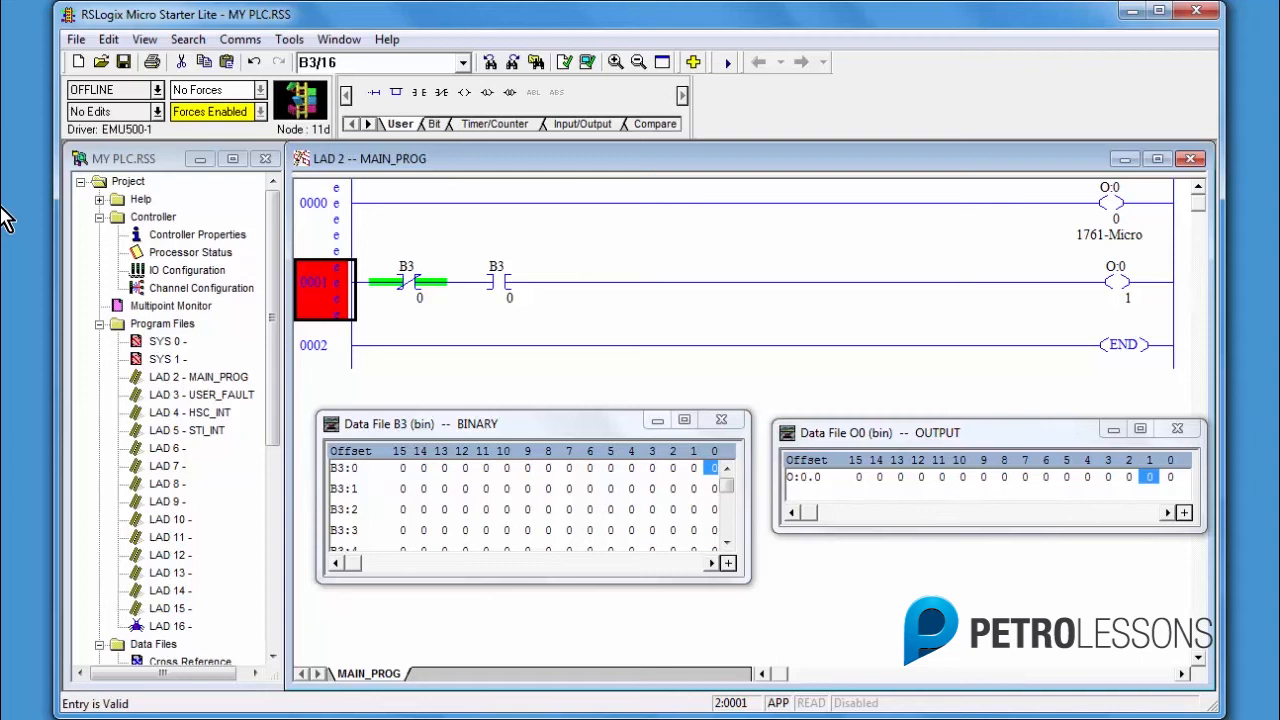
mouse_move(8, 190)
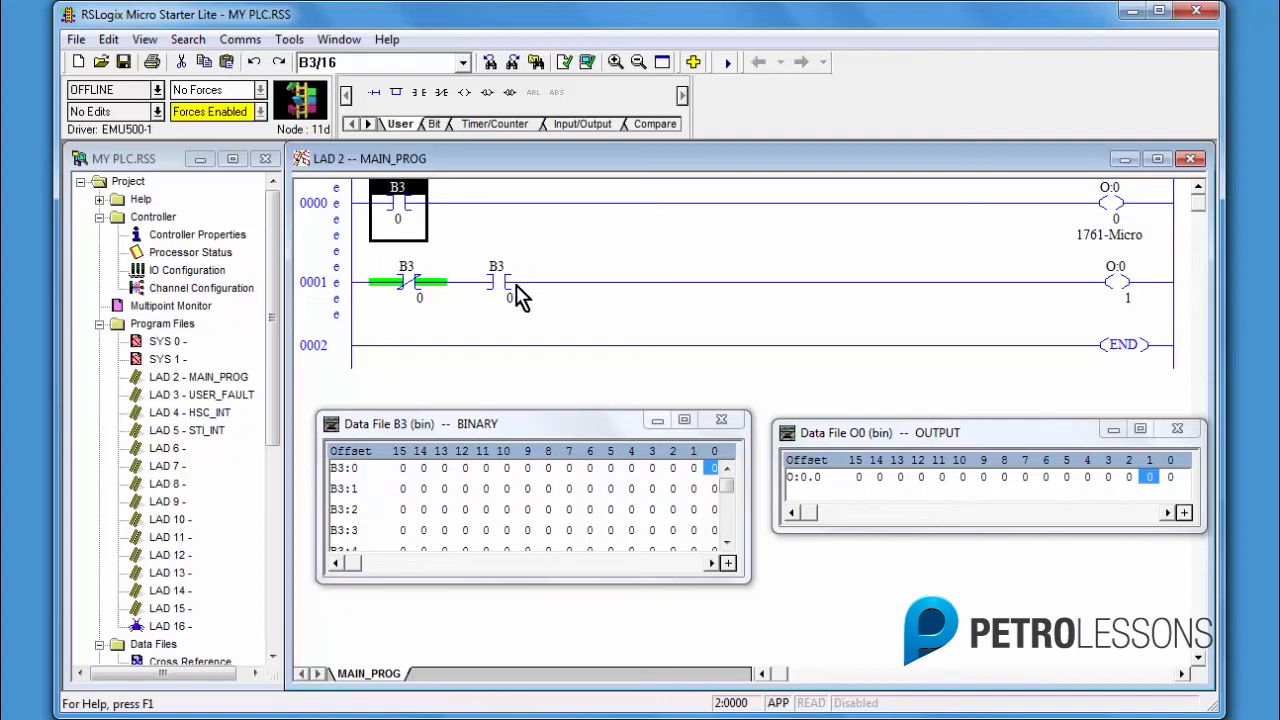
right_click(496, 282)
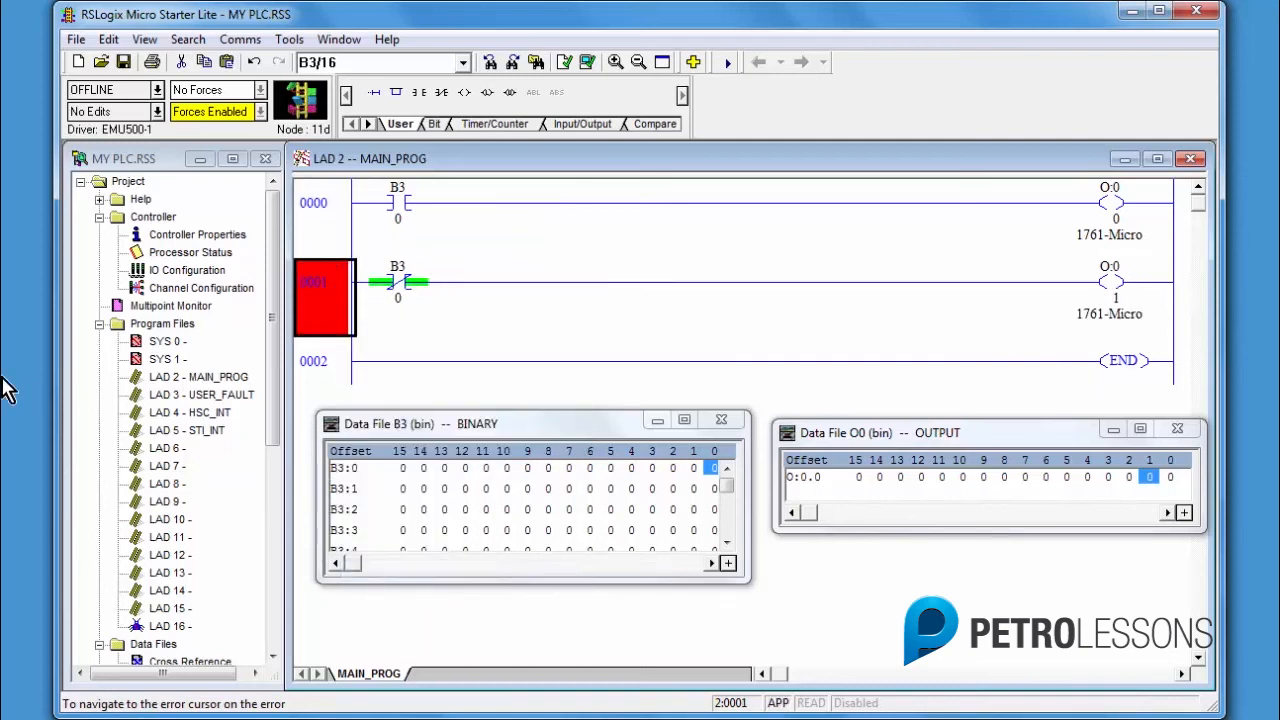
mouse_move(8, 364)
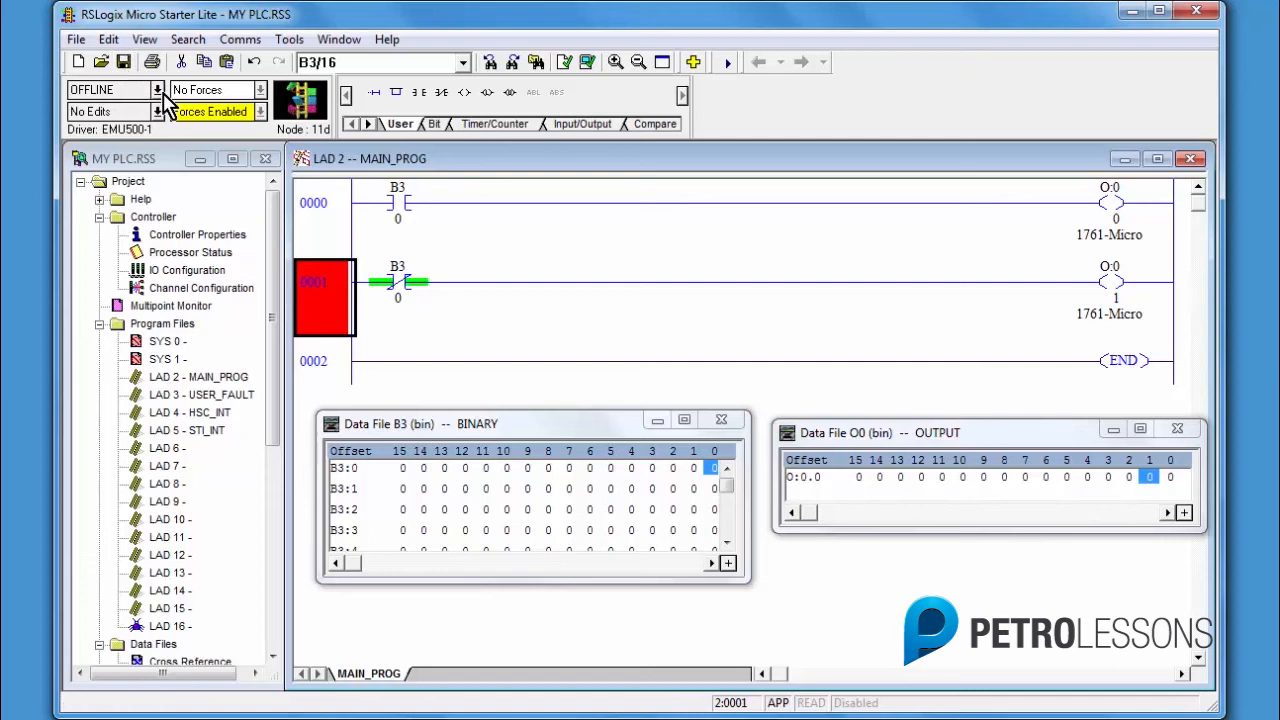
Download the program, confirm going online, then put the processor in Run and confirm
left_click(156, 88)
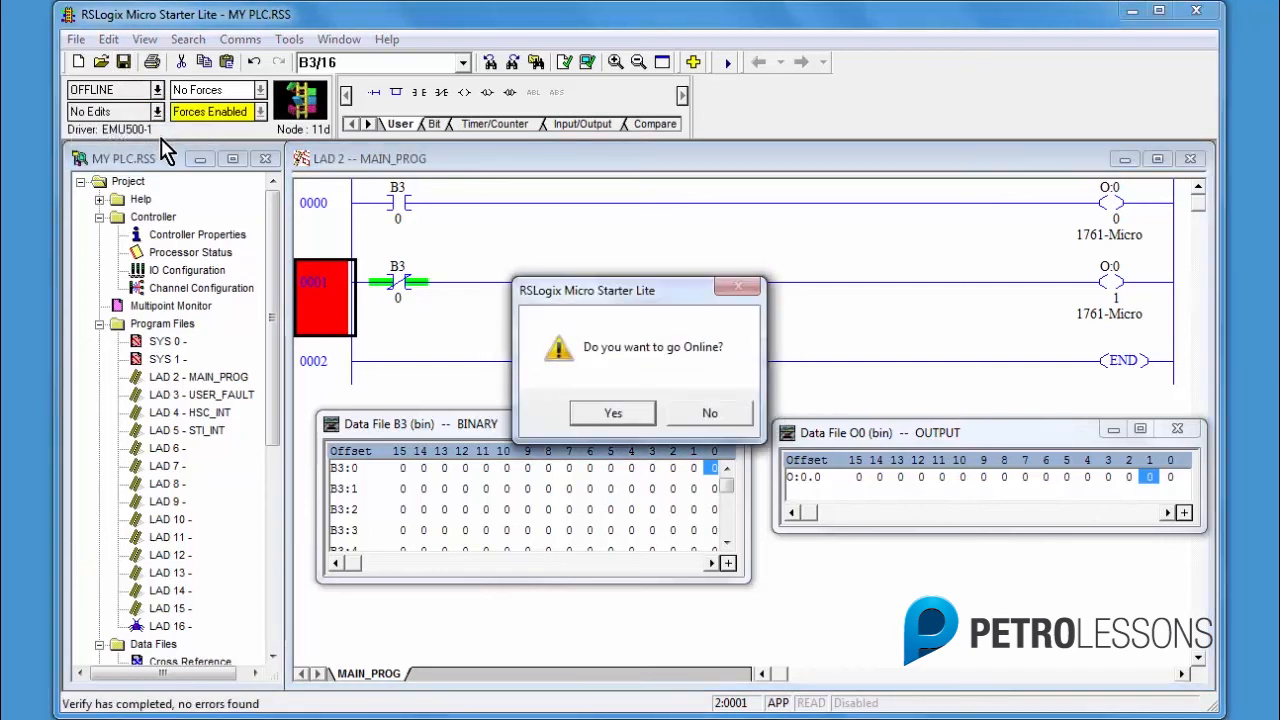
mouse_move(644, 424)
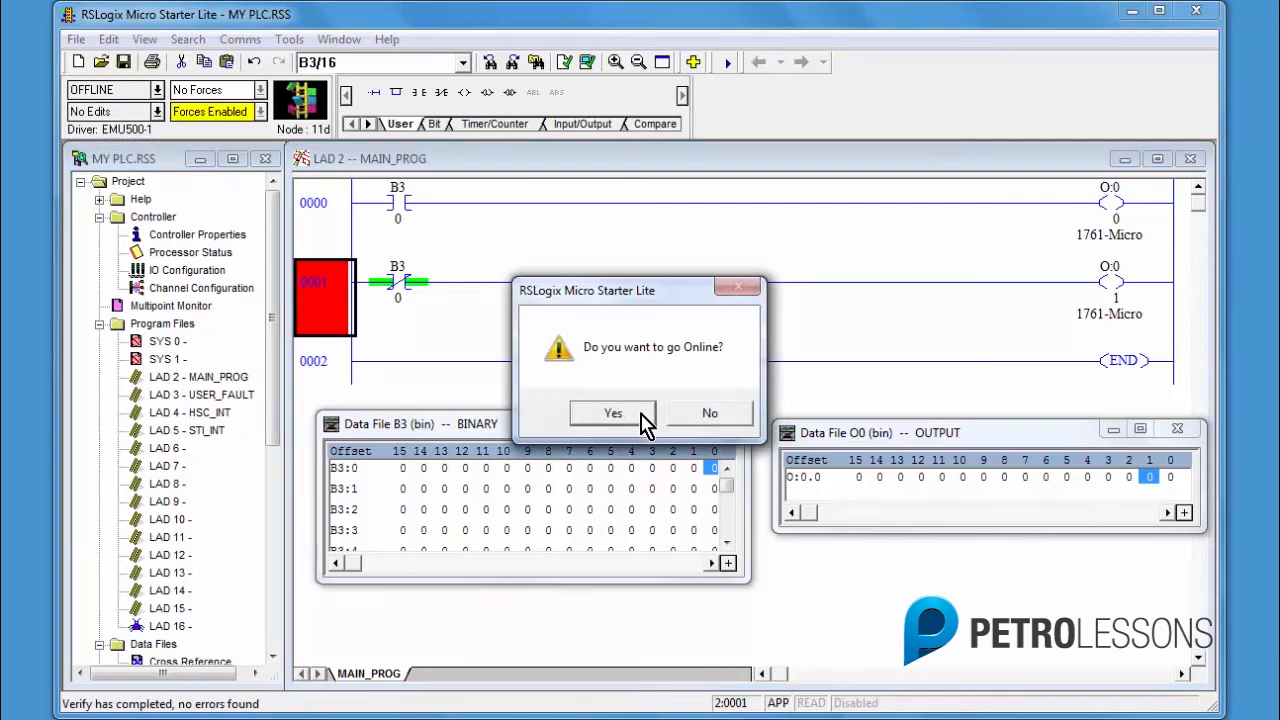
left_click(612, 412)
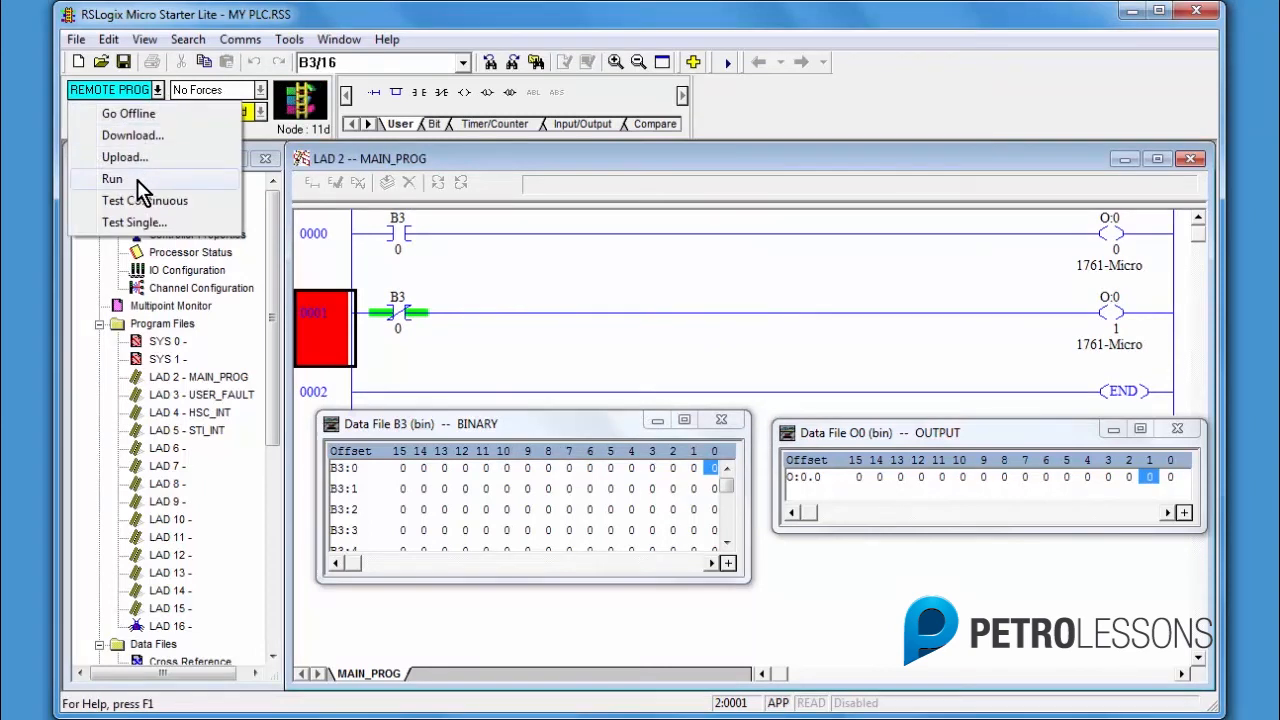
left_click(112, 178)
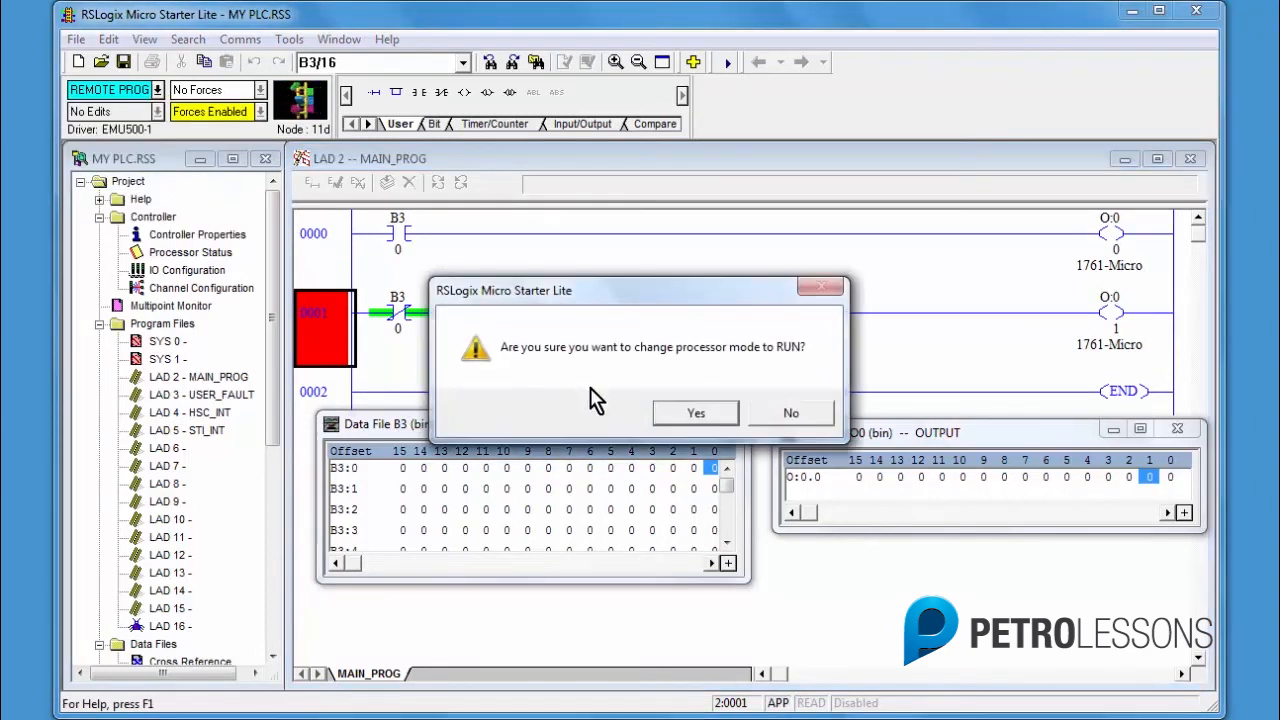
left_click(696, 412)
type("1")
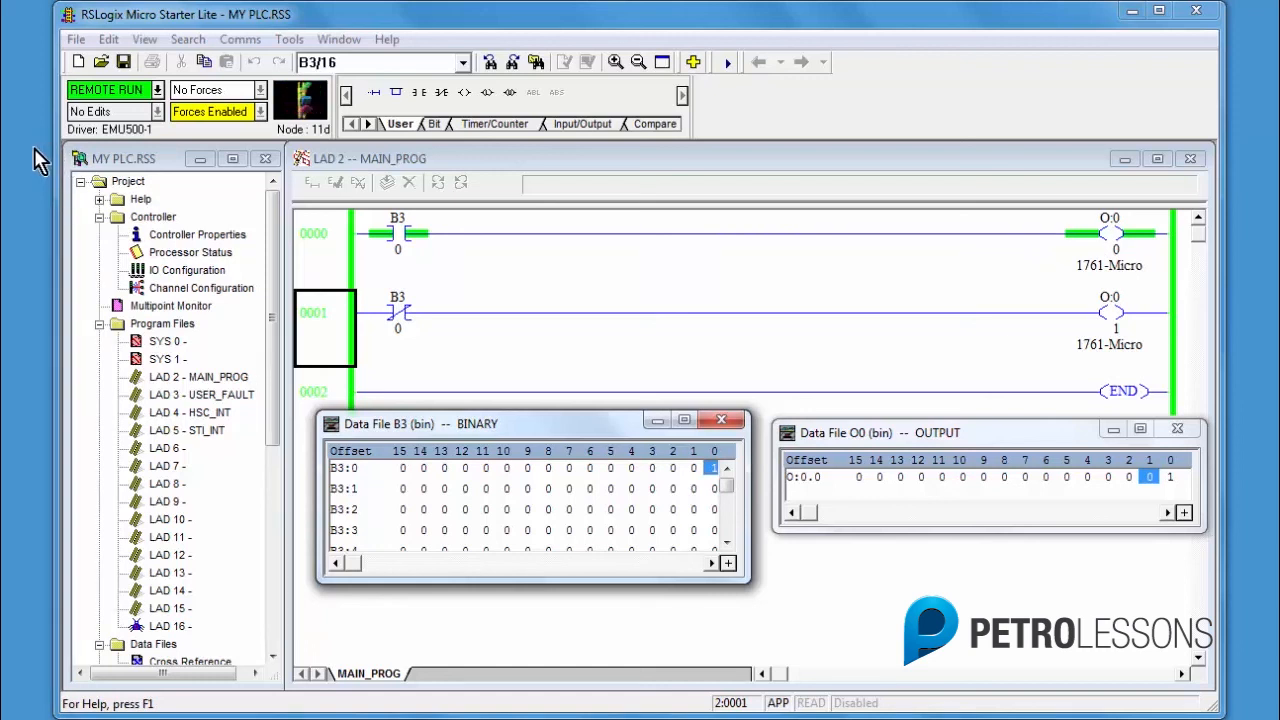
mouse_move(456, 556)
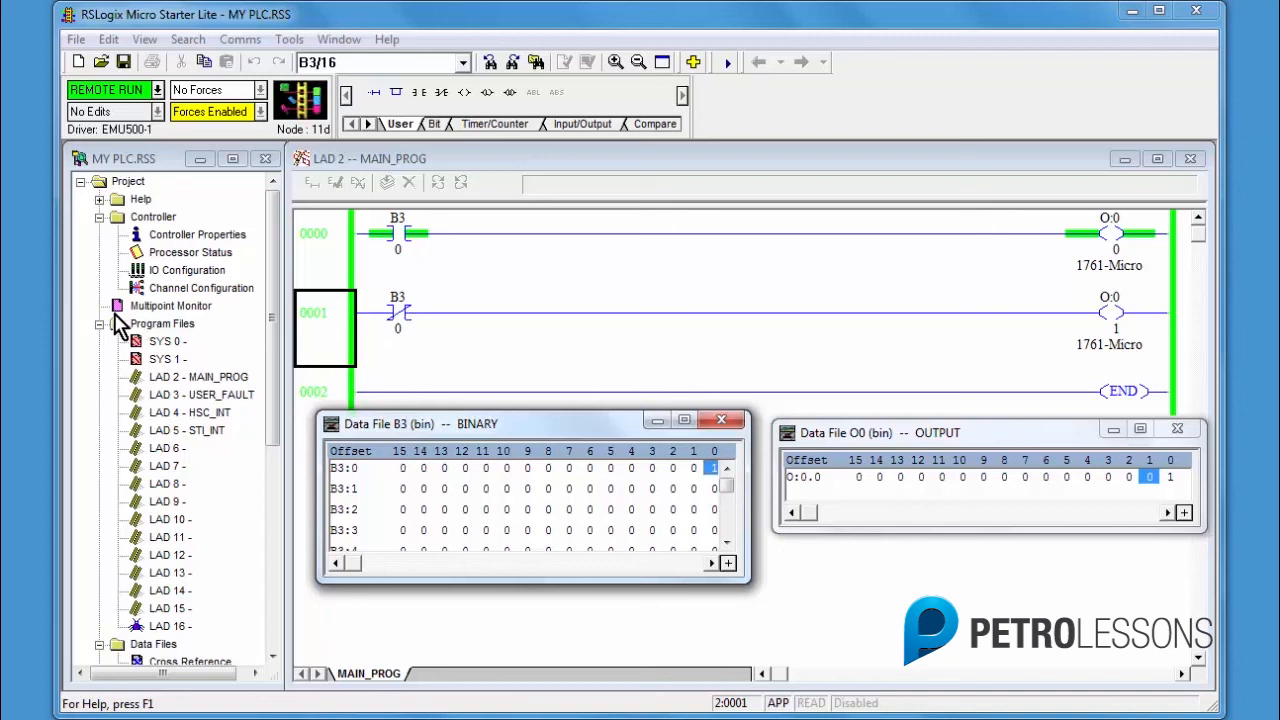
mouse_move(80, 330)
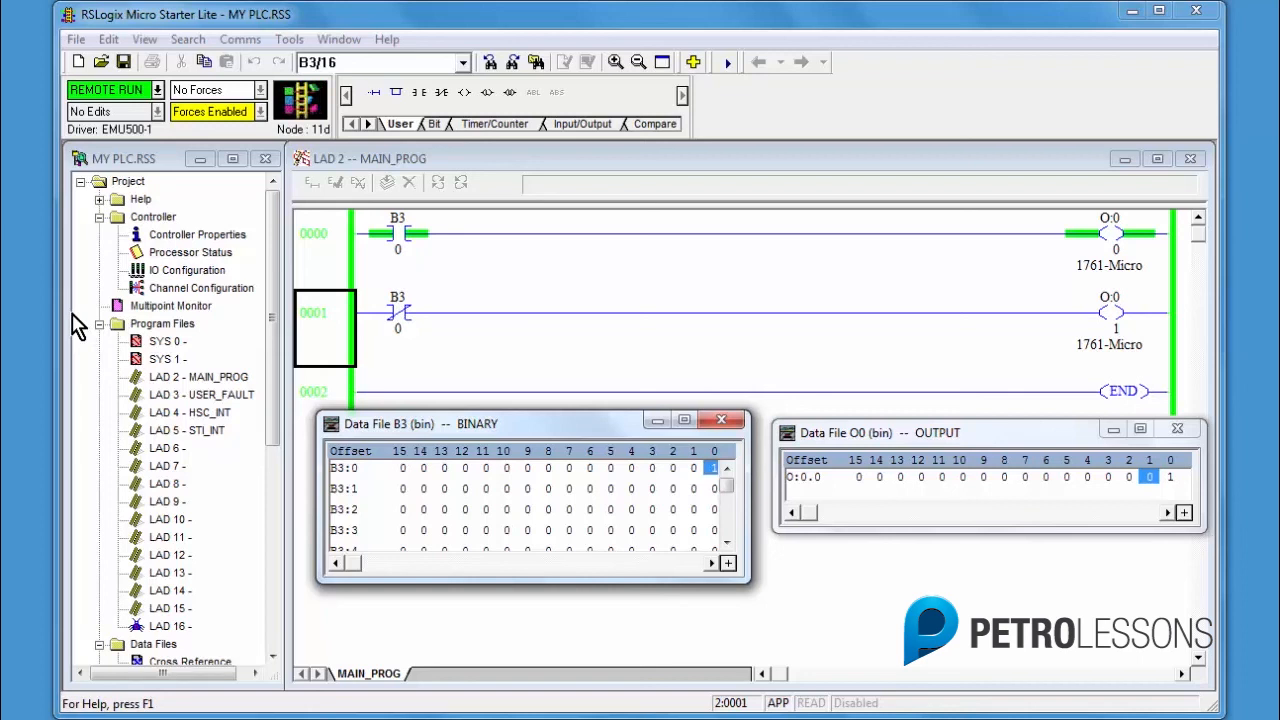
Toggle bit B3:0/0 from the B3 data file window while the processor runs
right_click(712, 468)
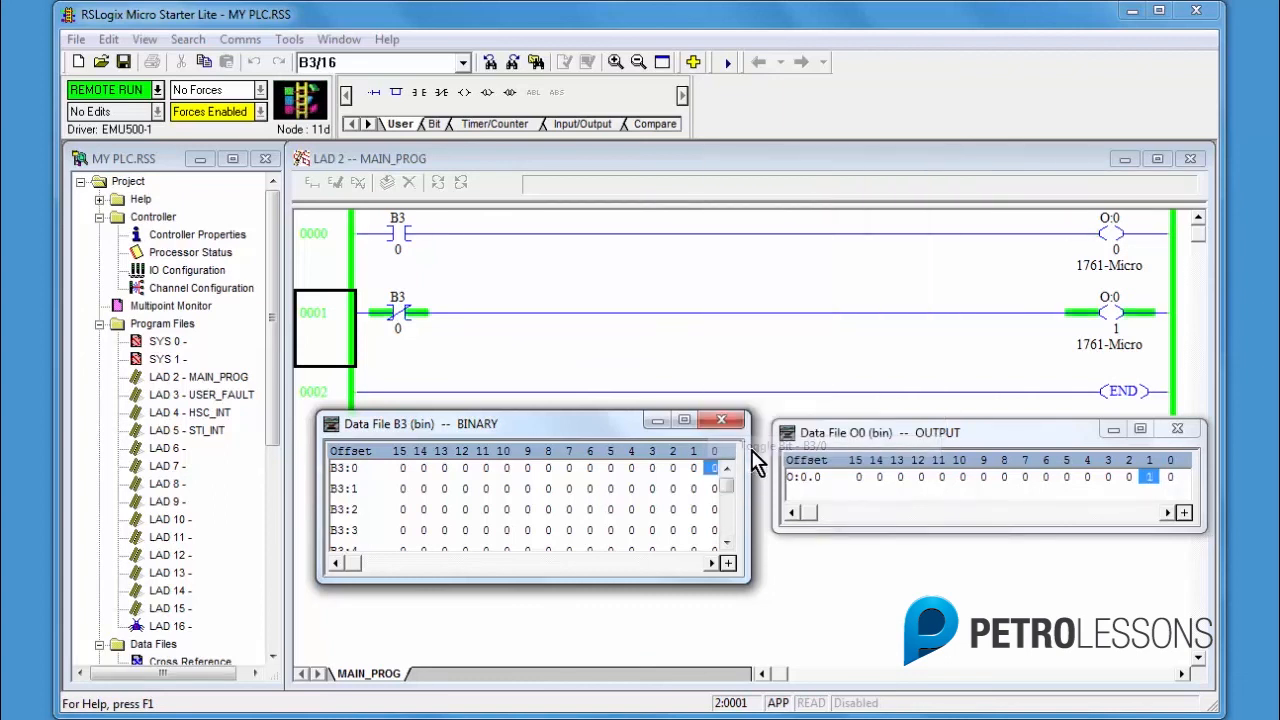
right_click(712, 468)
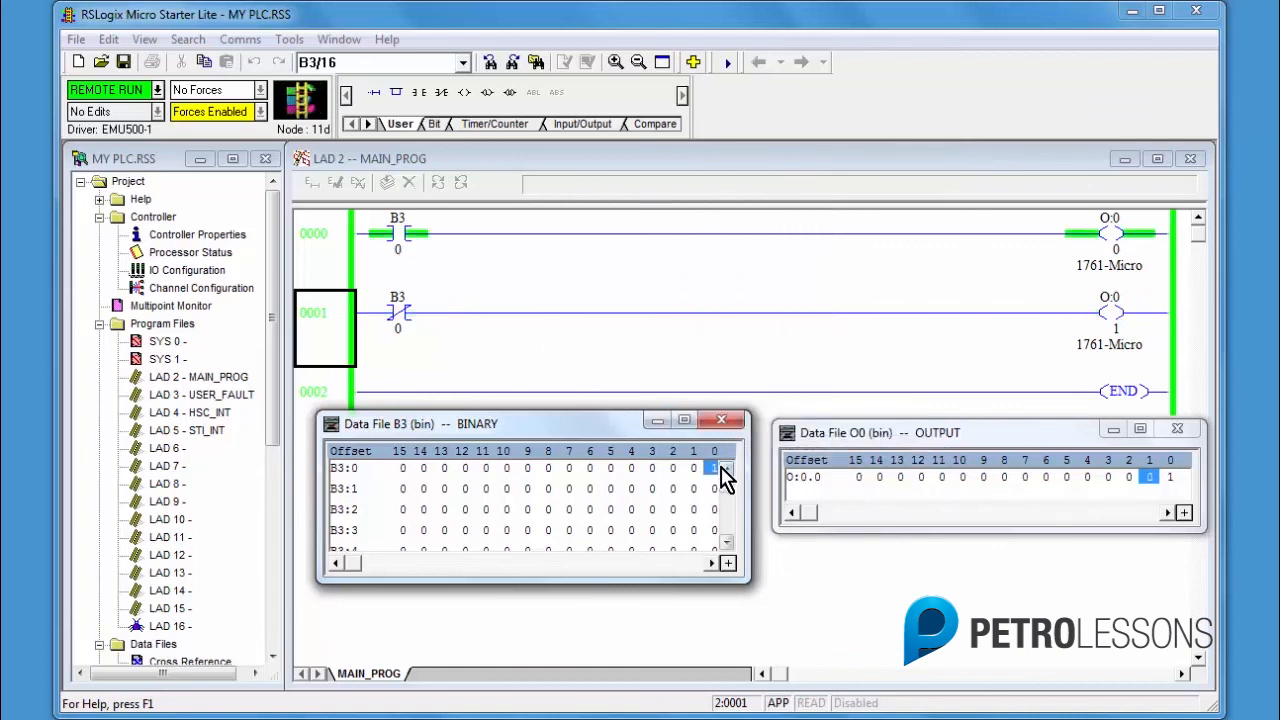
right_click(712, 468)
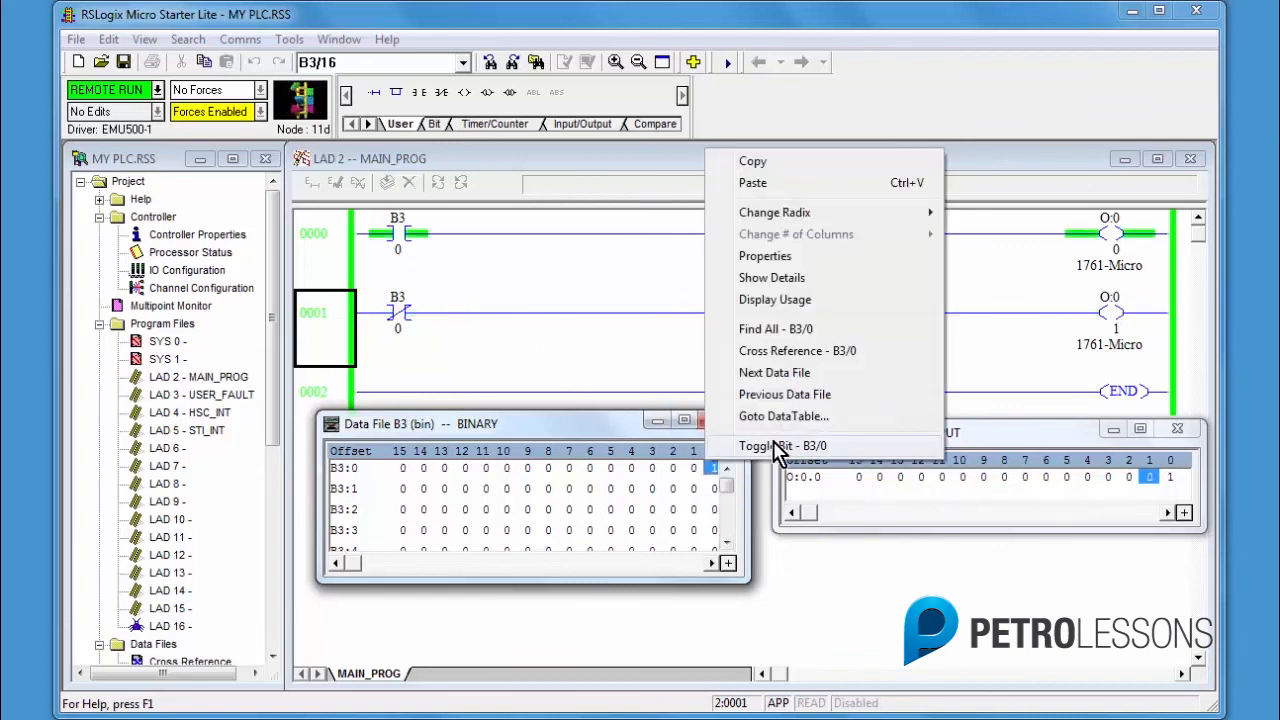
left_click(782, 444)
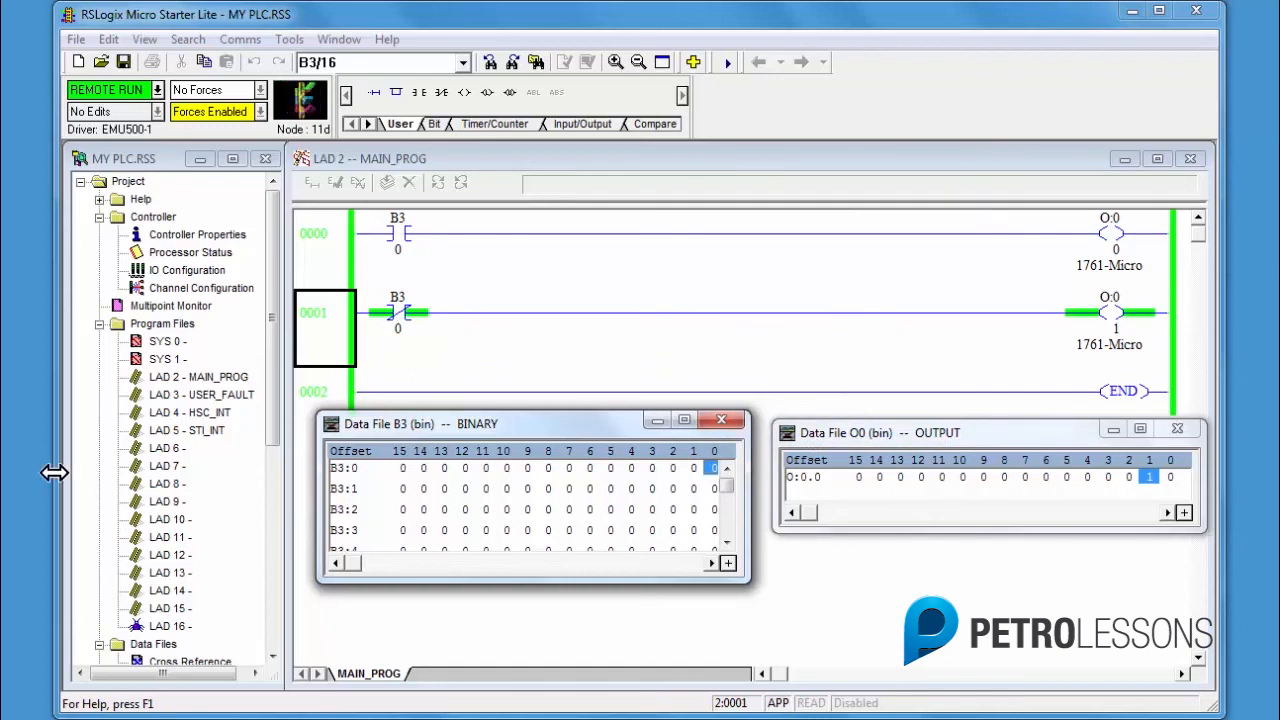
mouse_move(52, 486)
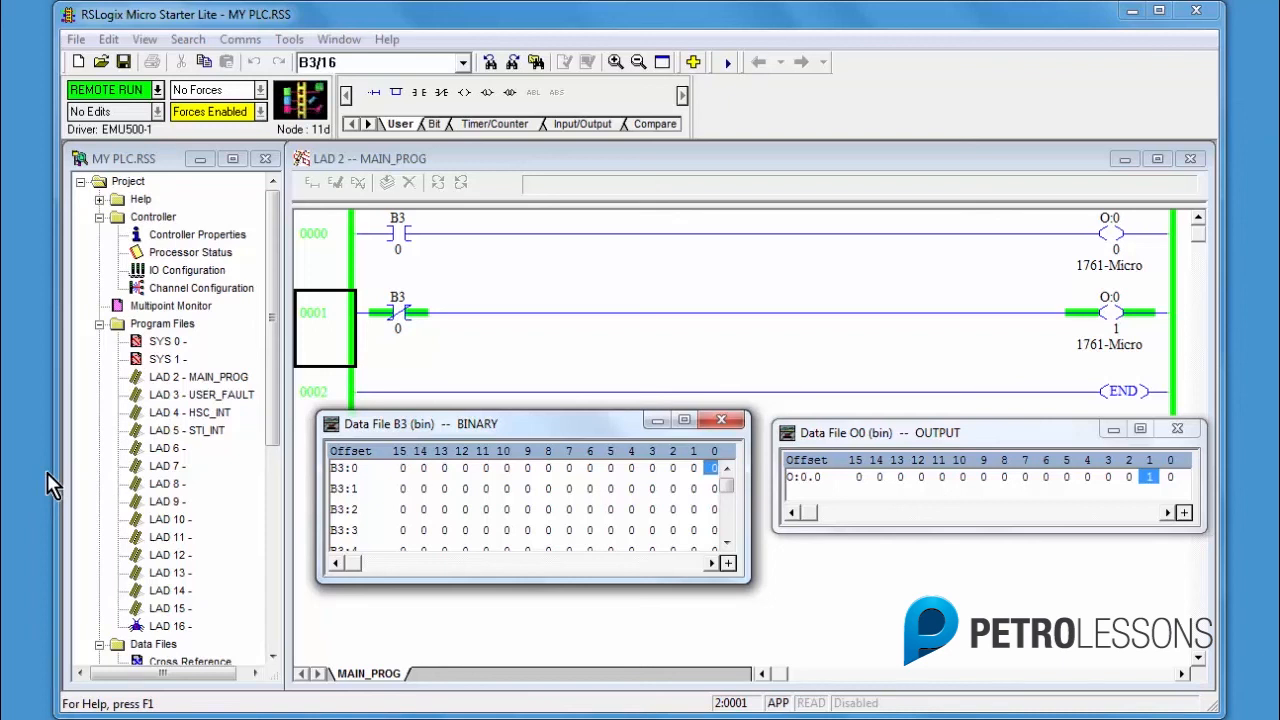
mouse_move(16, 428)
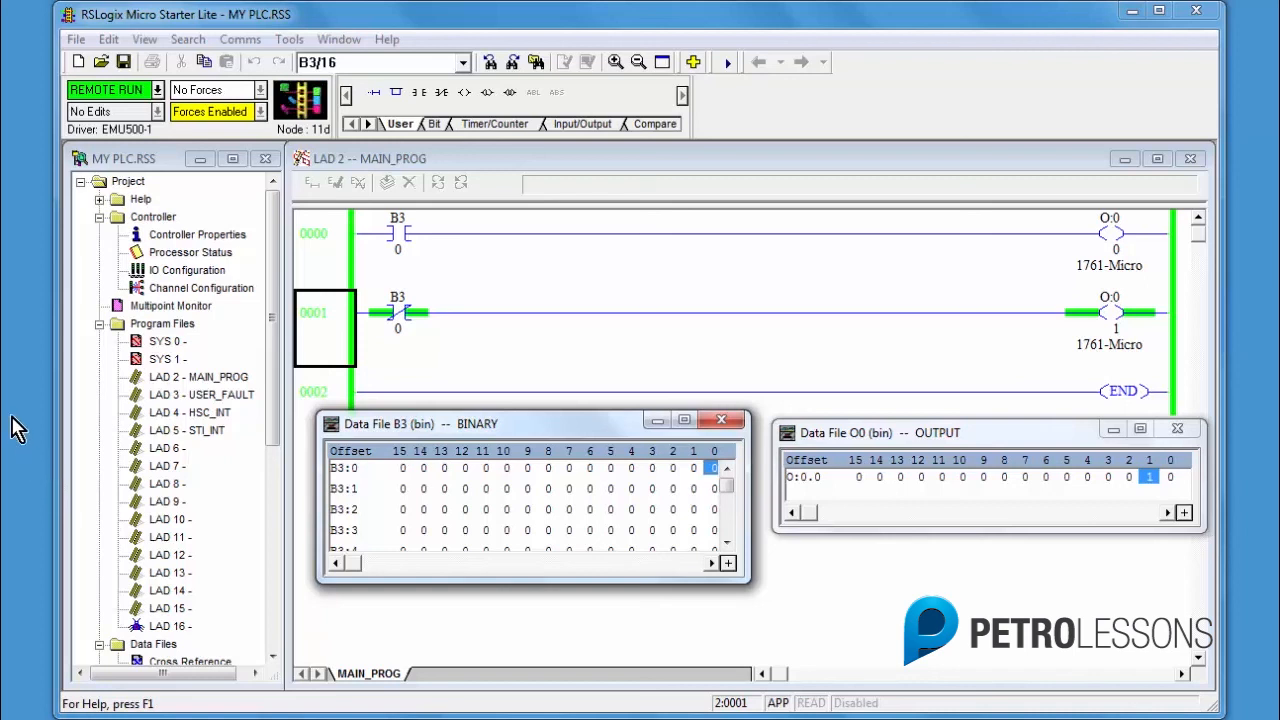